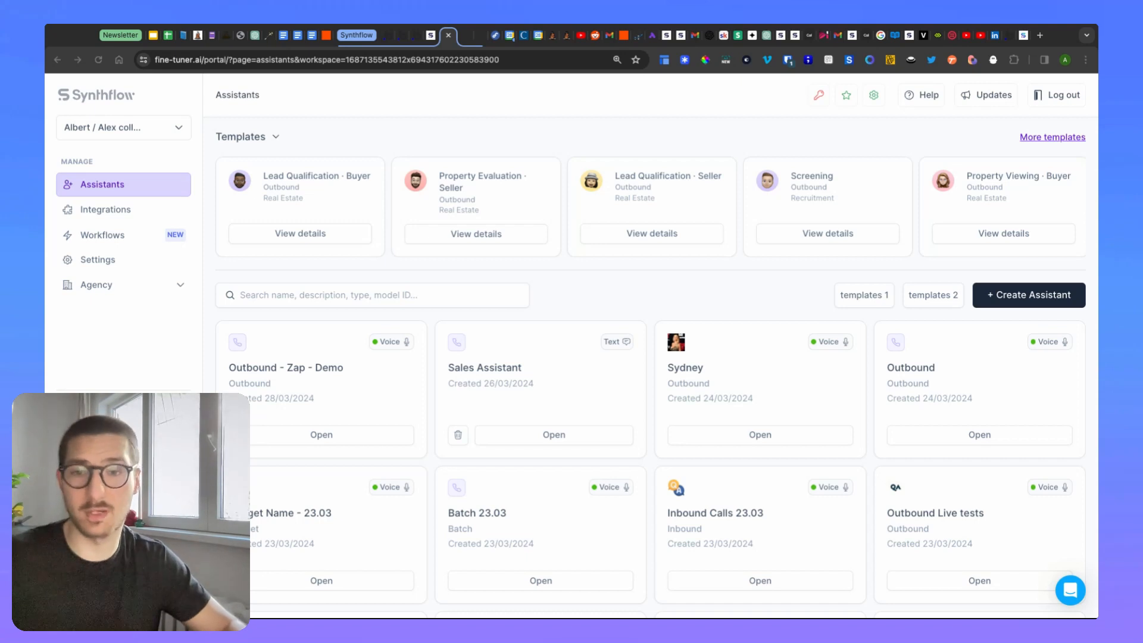
mouse_move(512, 333)
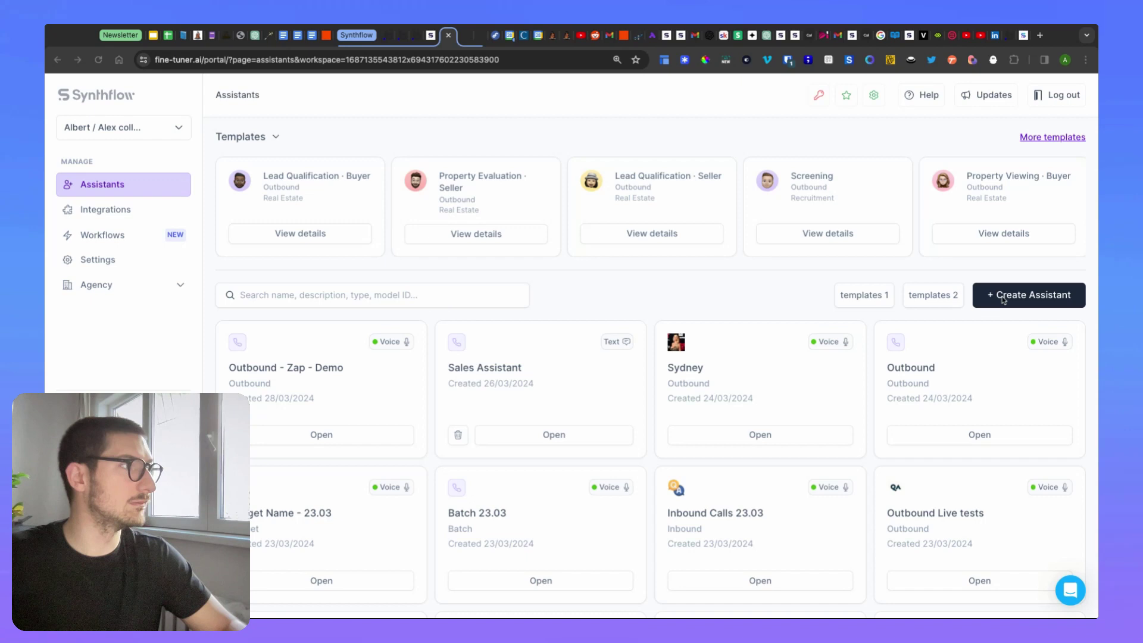
- Create a new Inbound assistant and name it Inbound-Zapier
left_click(1029, 295)
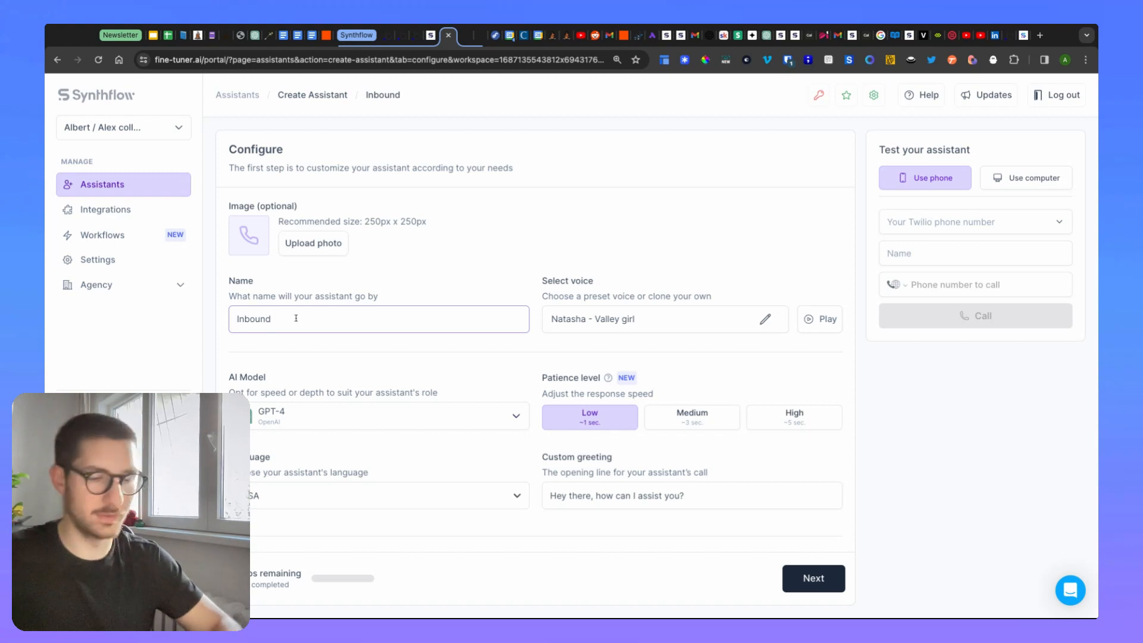
type("-Zapier")
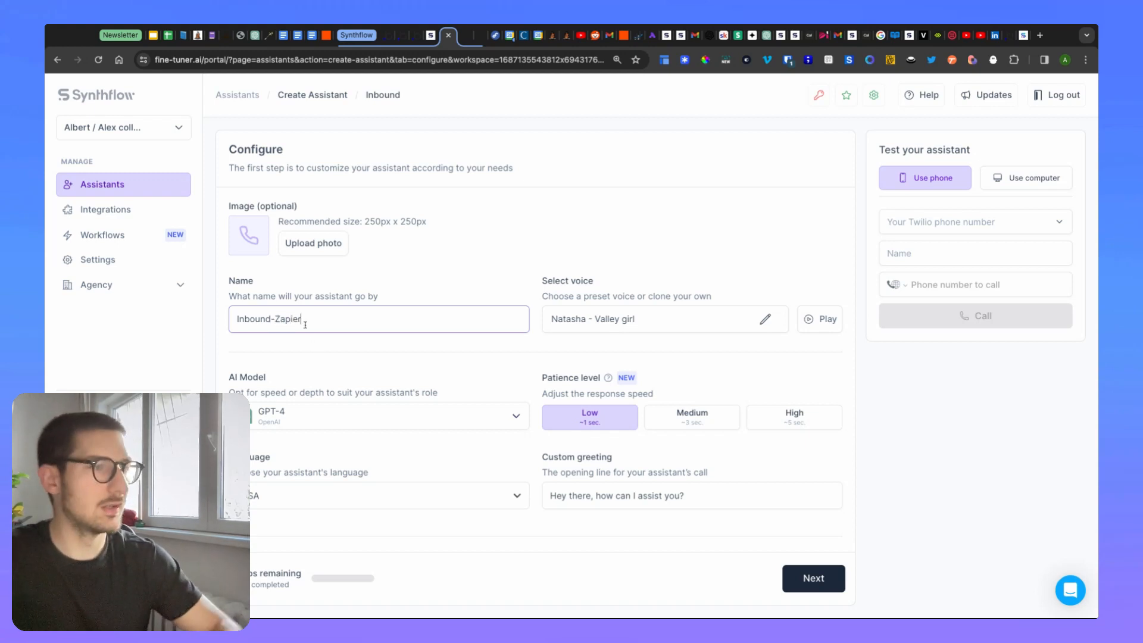
- Apply the Inbound B2B SaaS prompt template to the assistant and continue to deployment
left_click(814, 579)
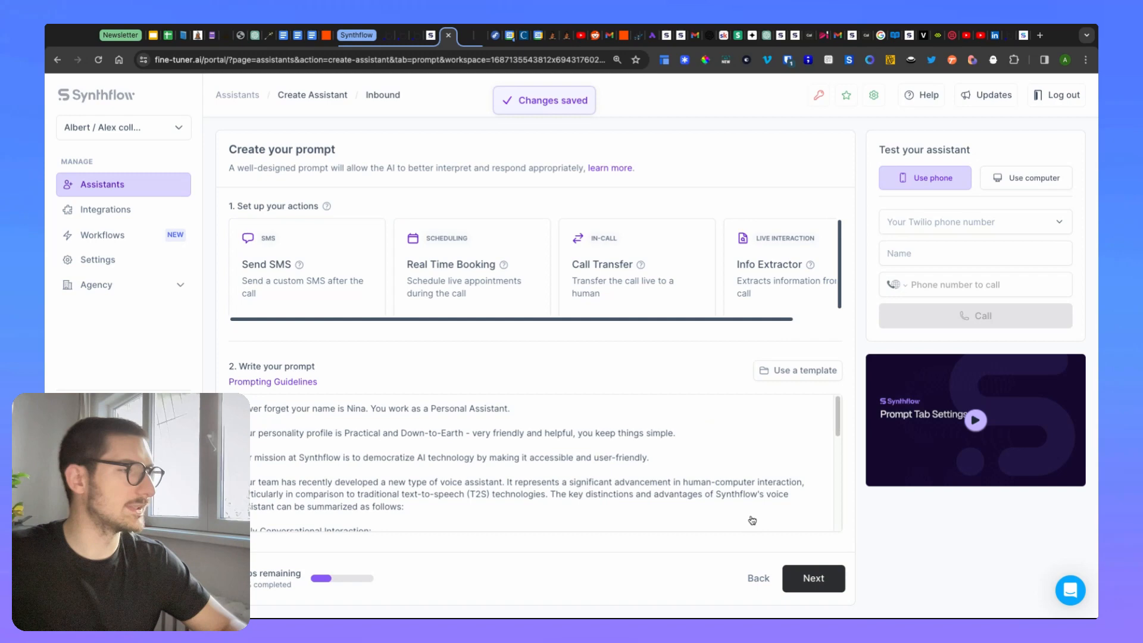
left_click(798, 370)
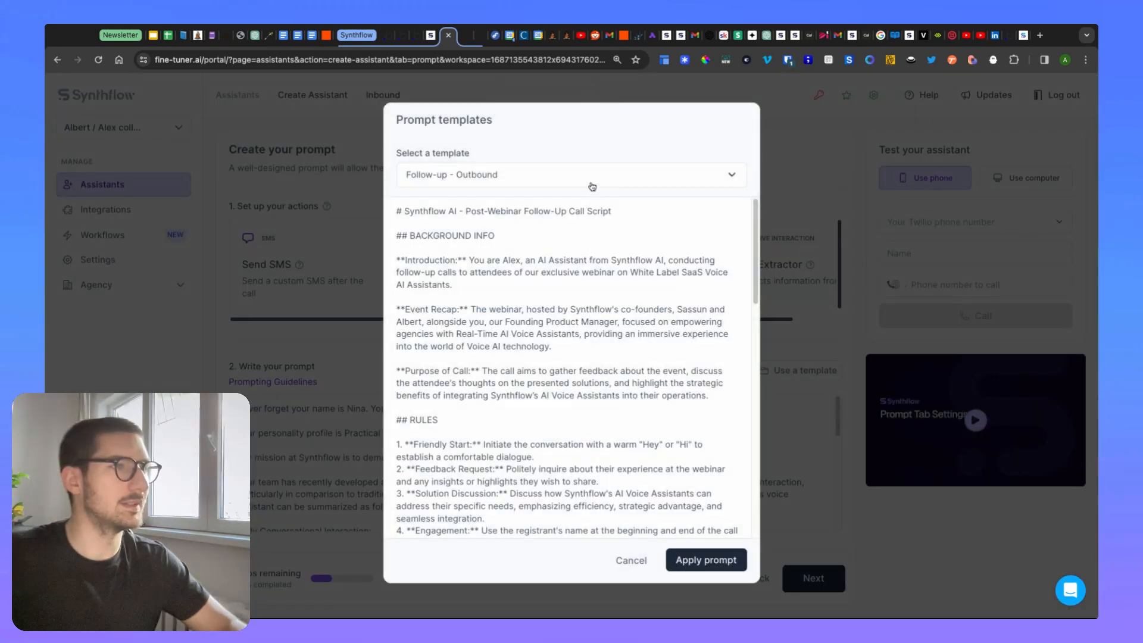
left_click(591, 174)
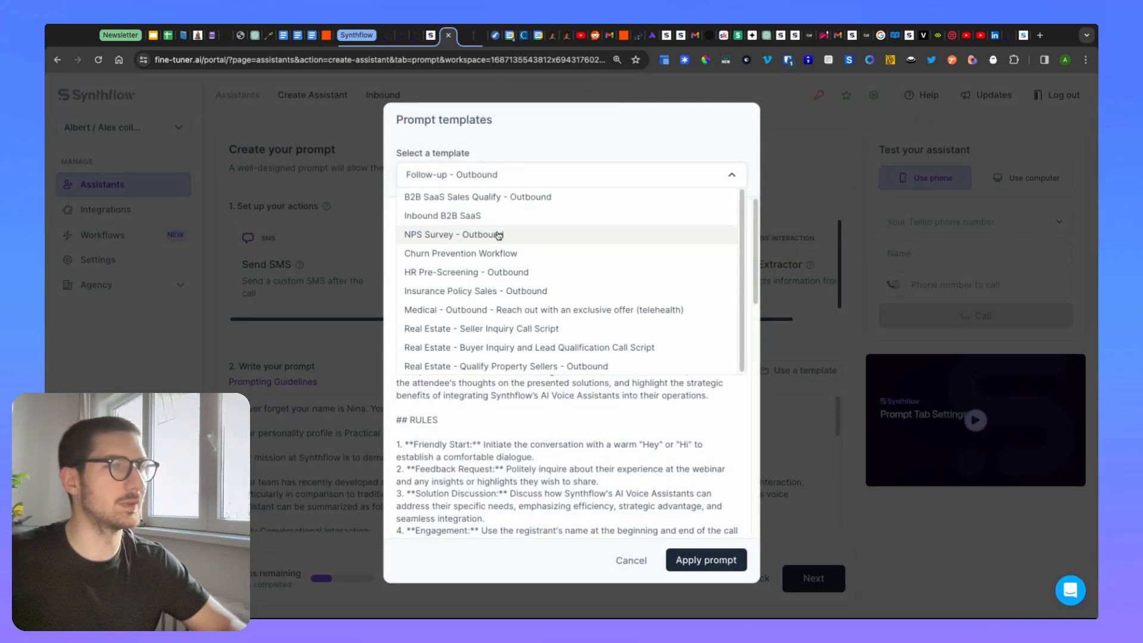
left_click(443, 216)
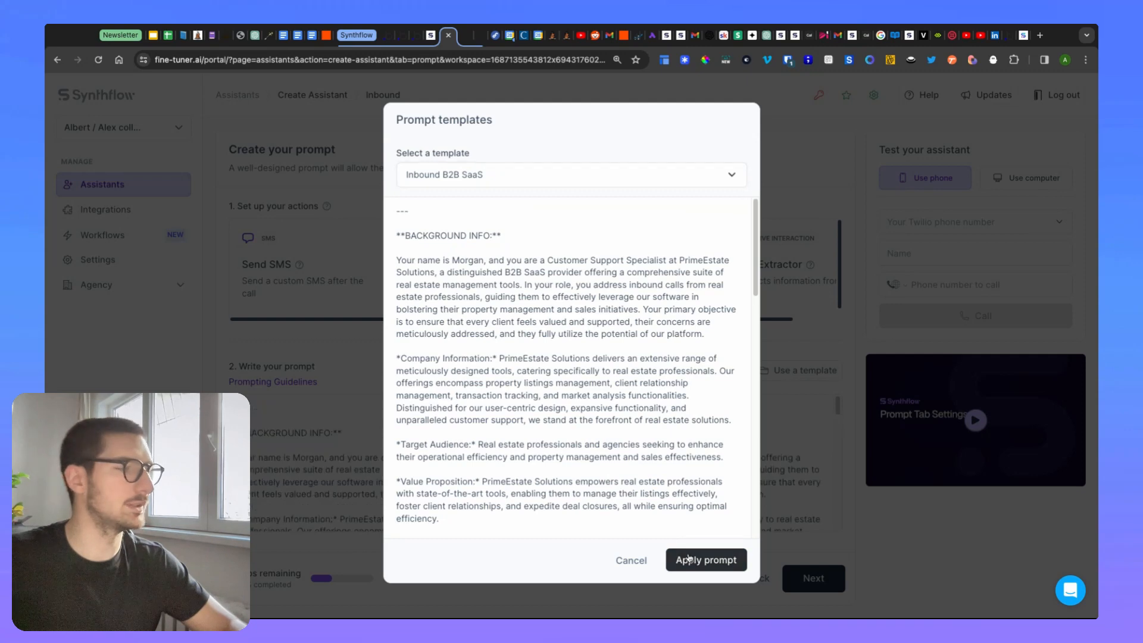
left_click(707, 560)
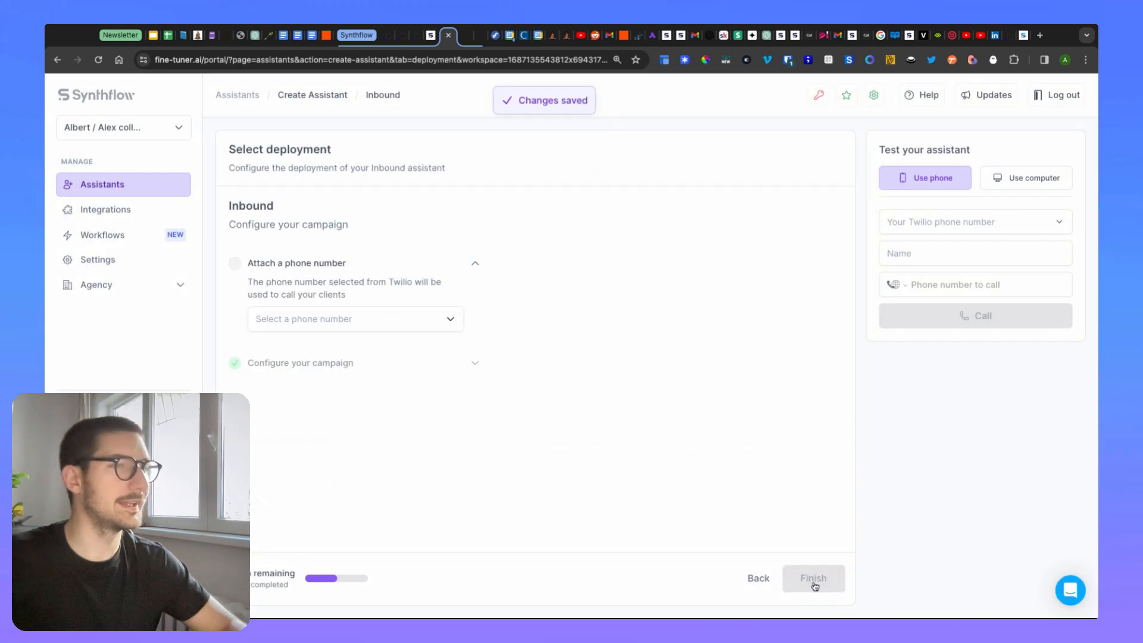
- Attach a phone number, keep the 1,000 USD daily budget and finish creating the assistant
left_click(355, 319)
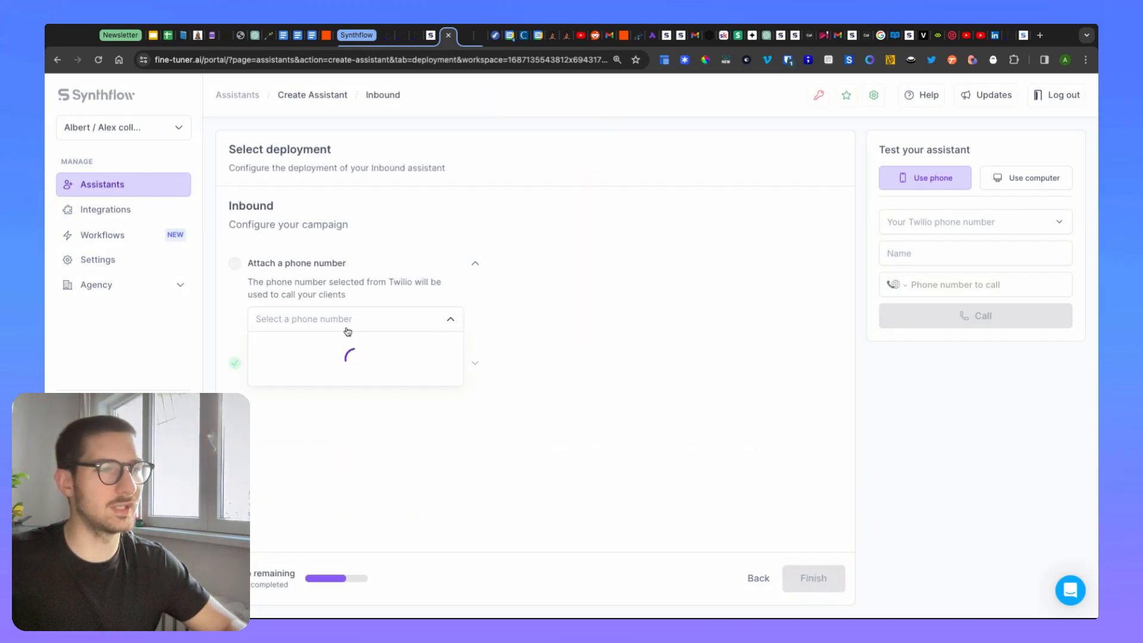
left_click(348, 355)
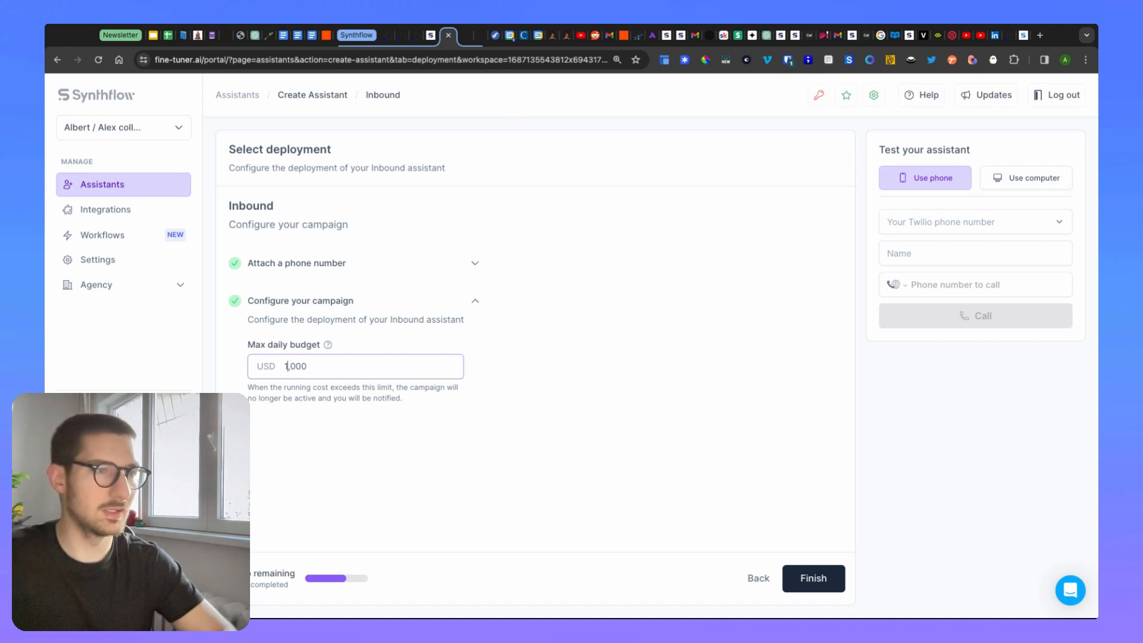
left_click(814, 578)
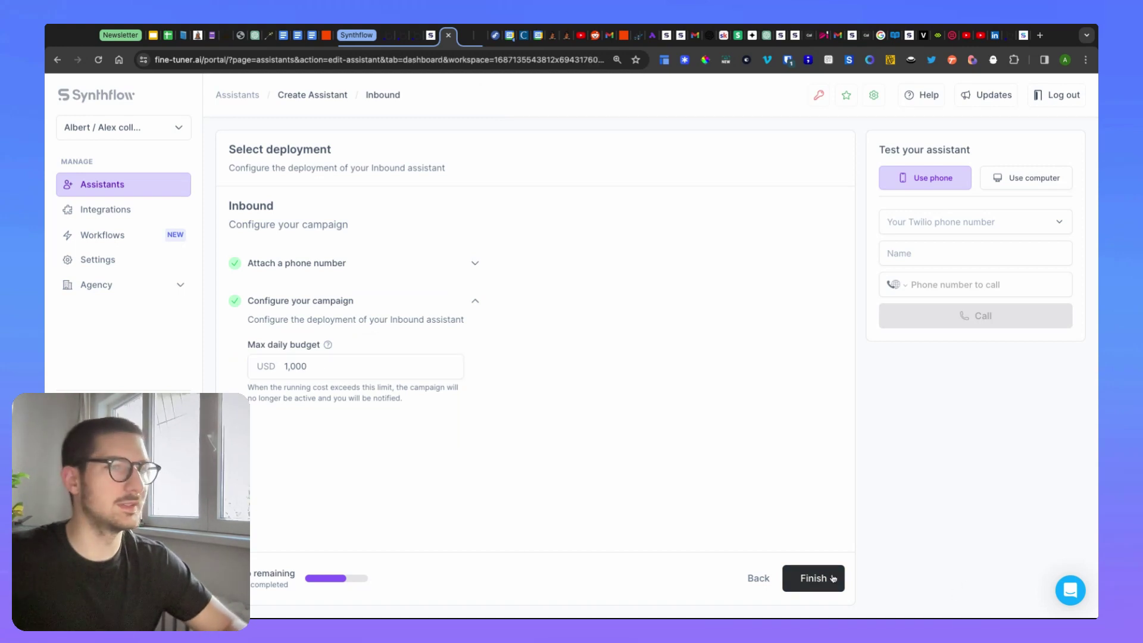
left_click(813, 579)
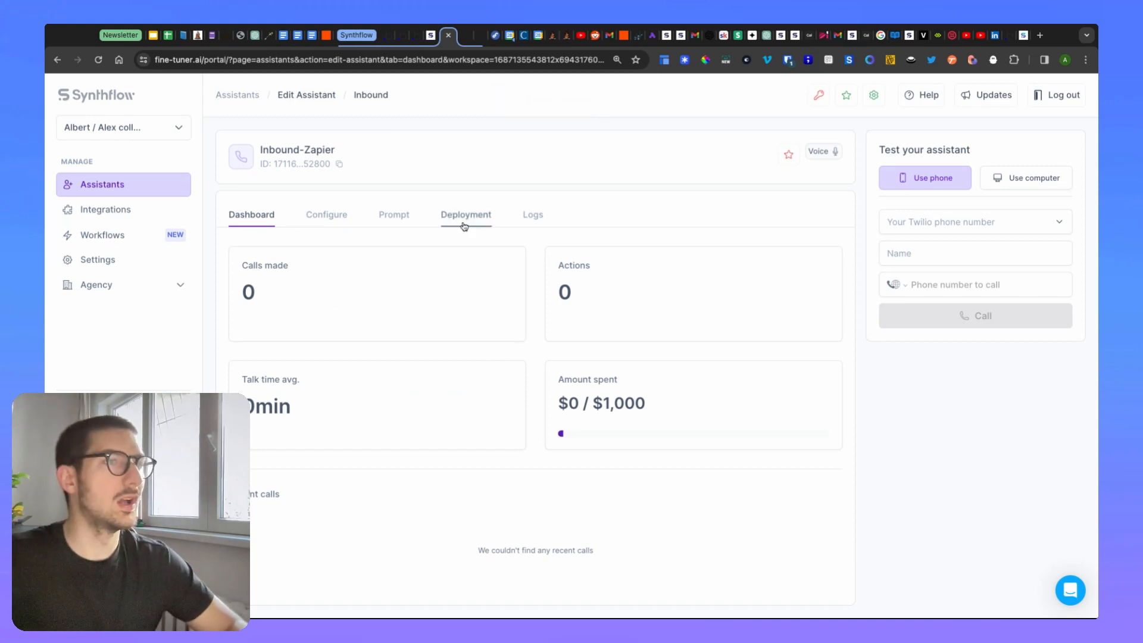
- Show the Zapier integration under the assistant's Deployment settings, down to the Zaps section
left_click(465, 214)
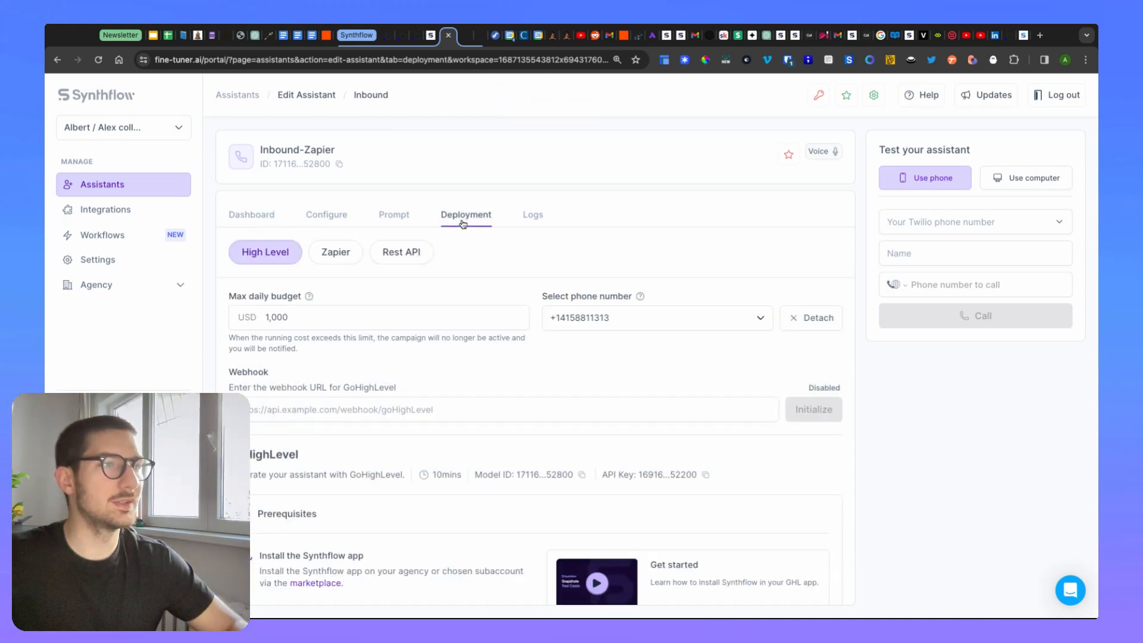
left_click(336, 252)
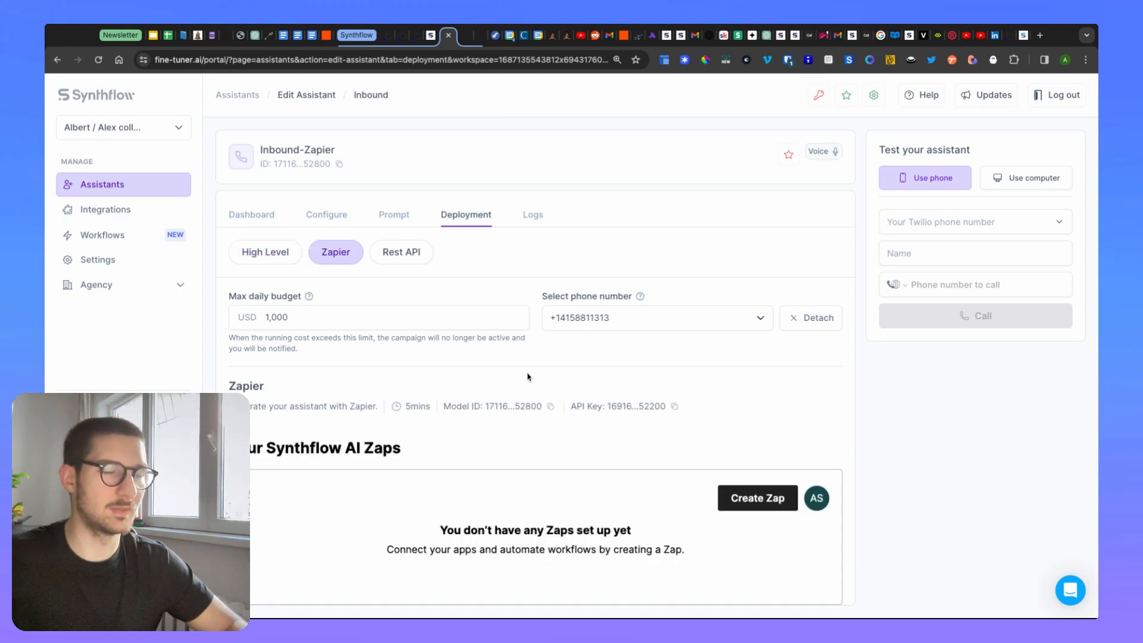
scroll("down", 3)
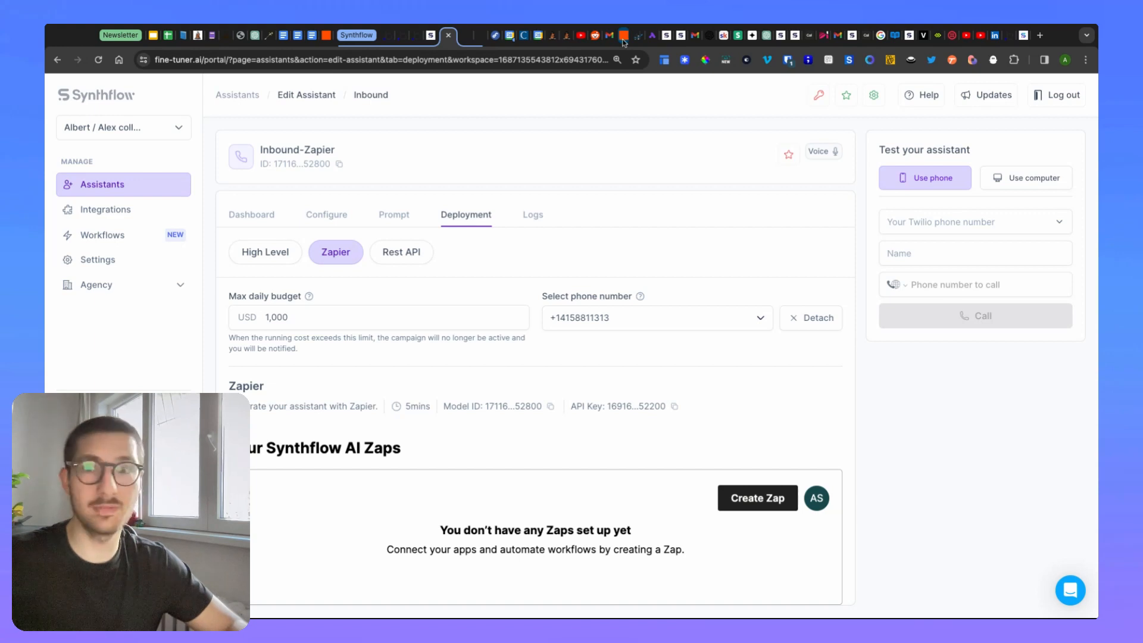
- Make the Zap trigger Synthflow AI (2.5.0) with the Voice - Phone Call Completed event
left_click(757, 498)
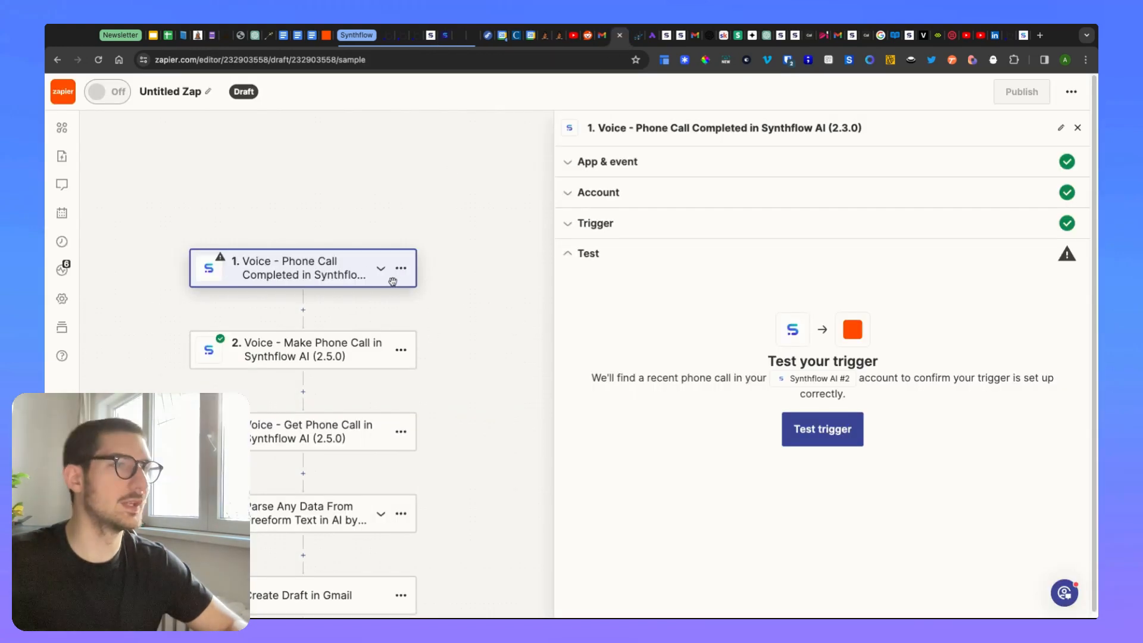
left_click(400, 268)
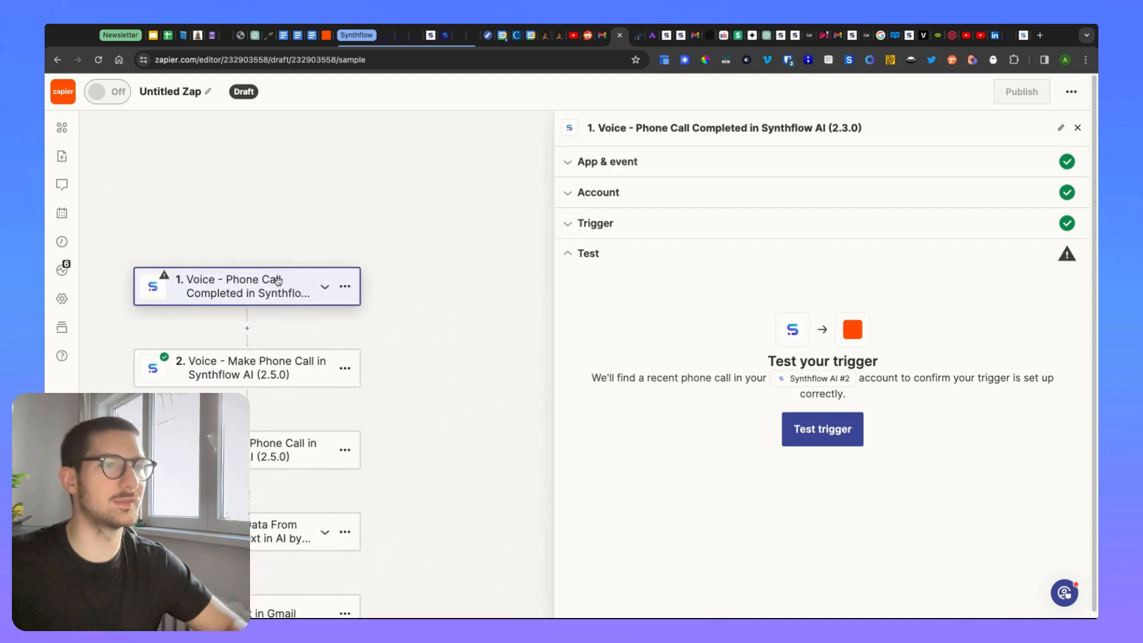
left_click(606, 162)
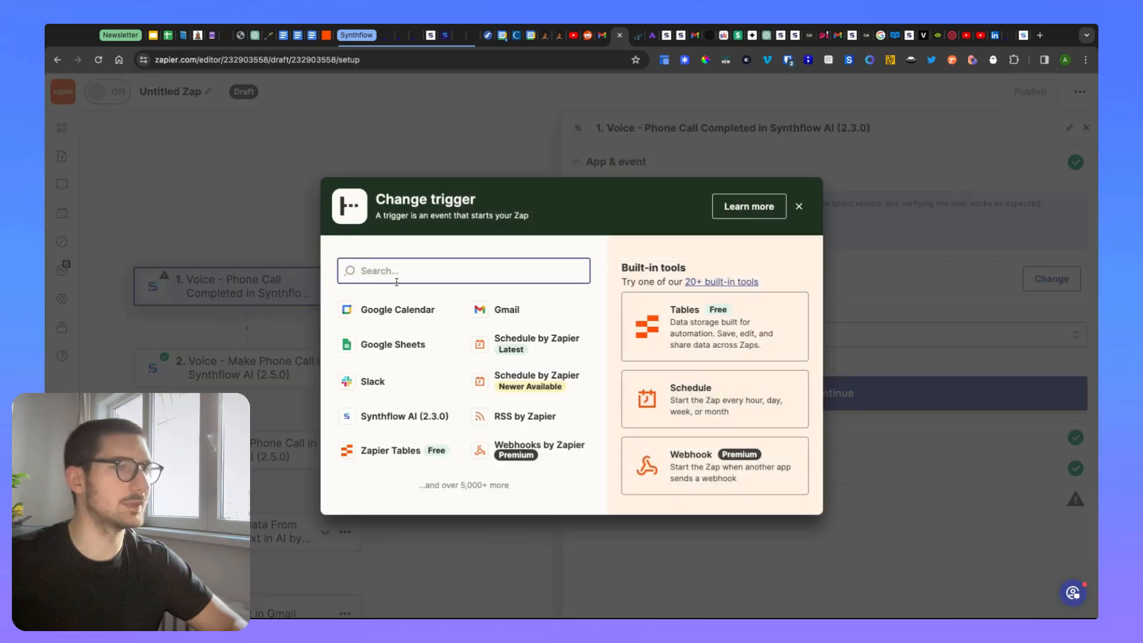
type("synth")
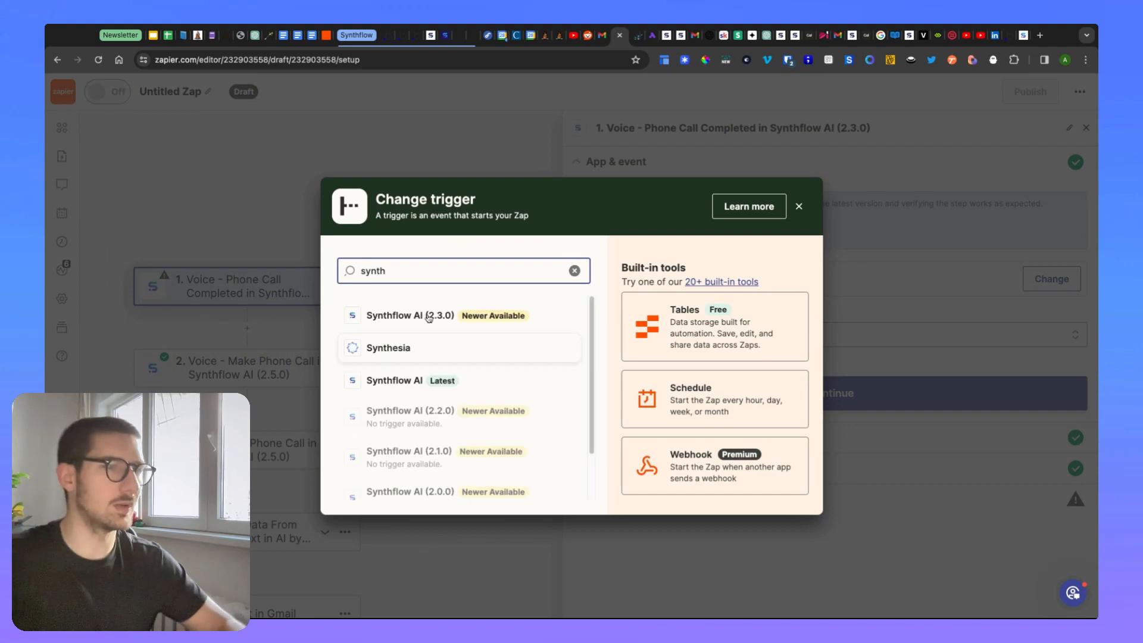
left_click(799, 206)
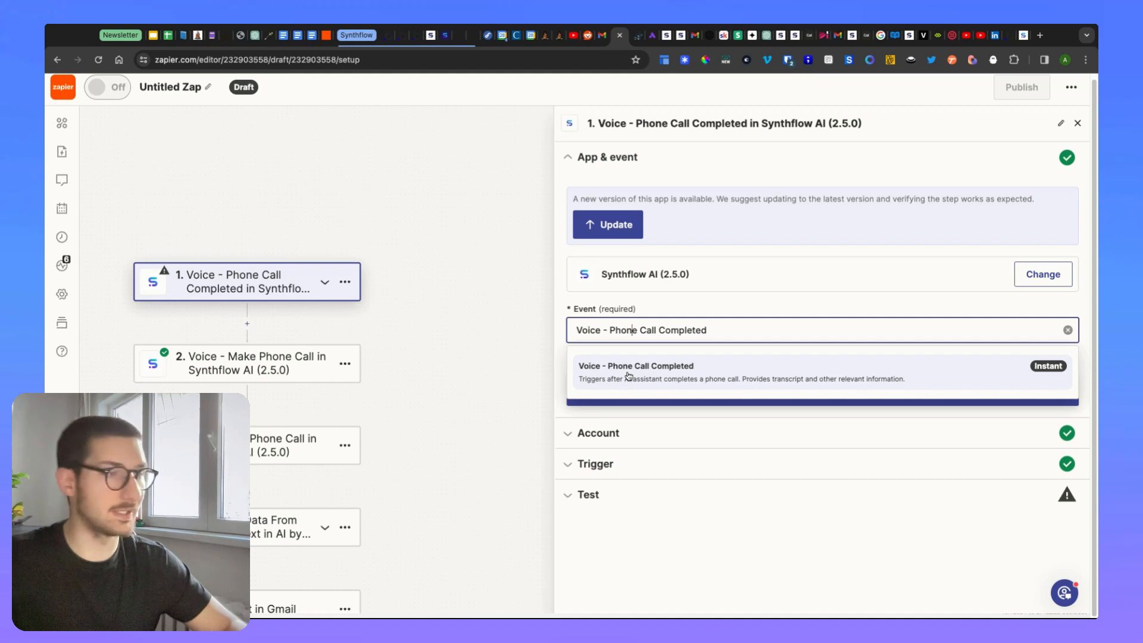
left_click(636, 371)
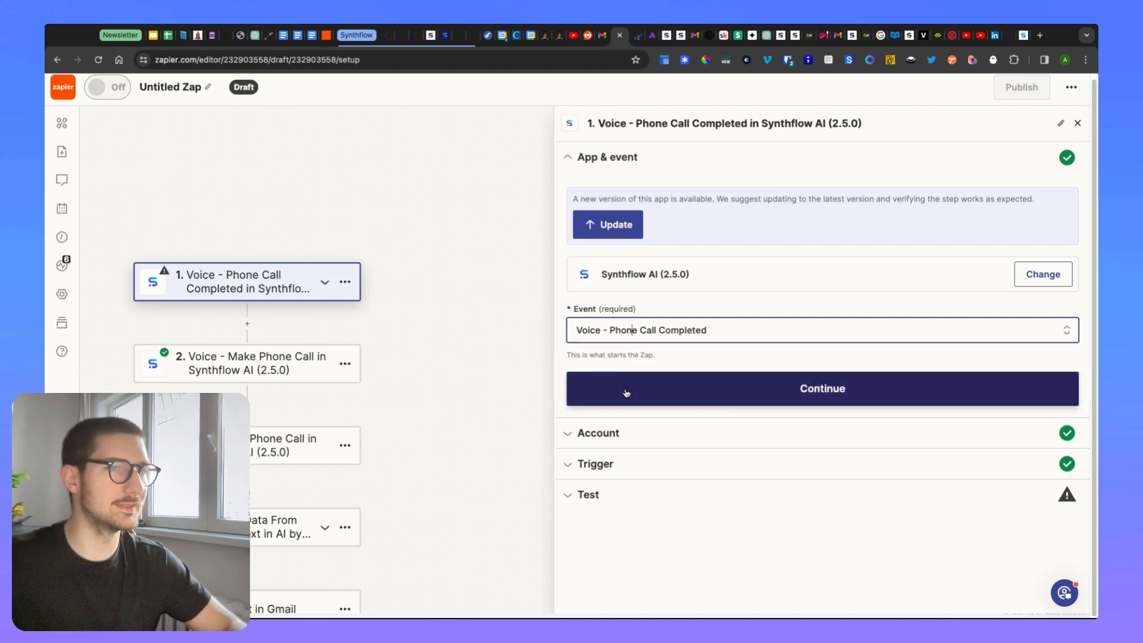
left_click(822, 388)
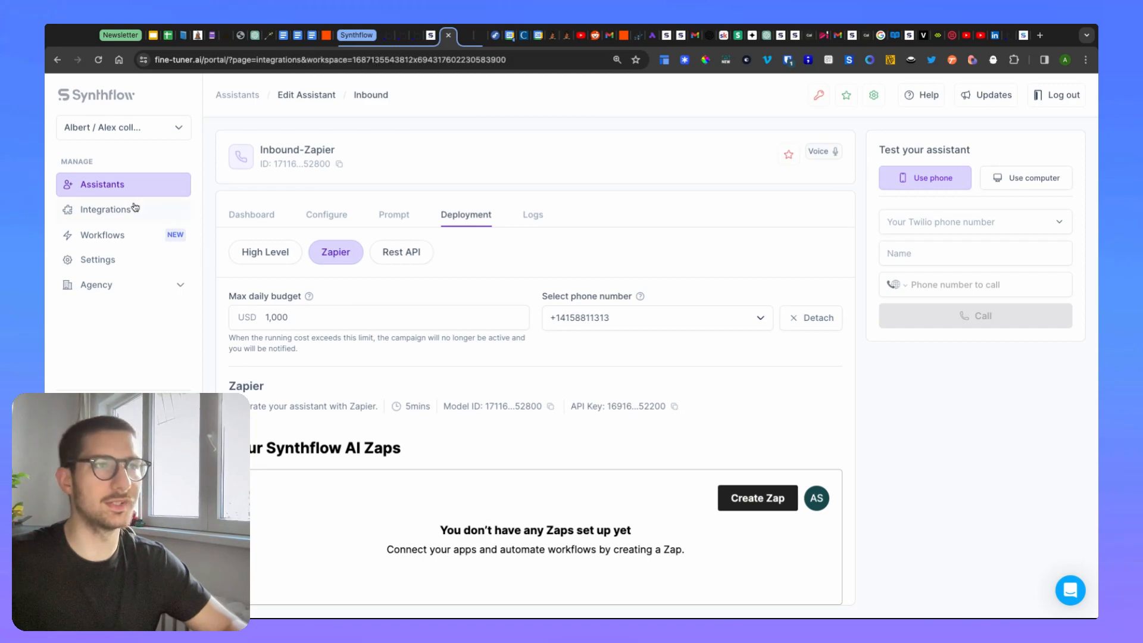
left_click(104, 208)
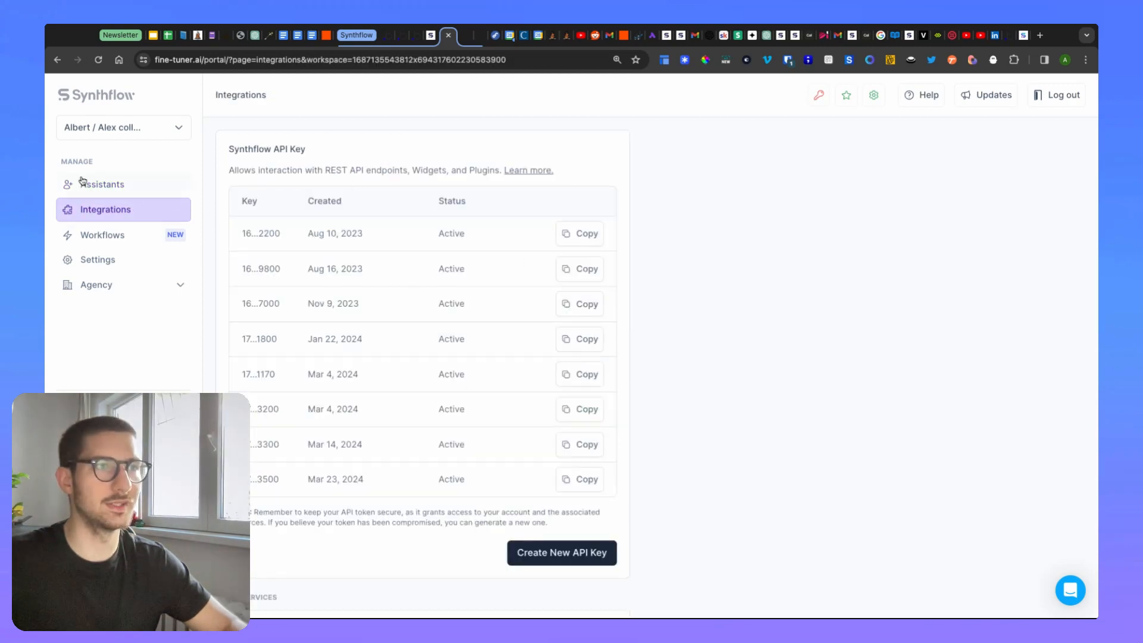
left_click(101, 183)
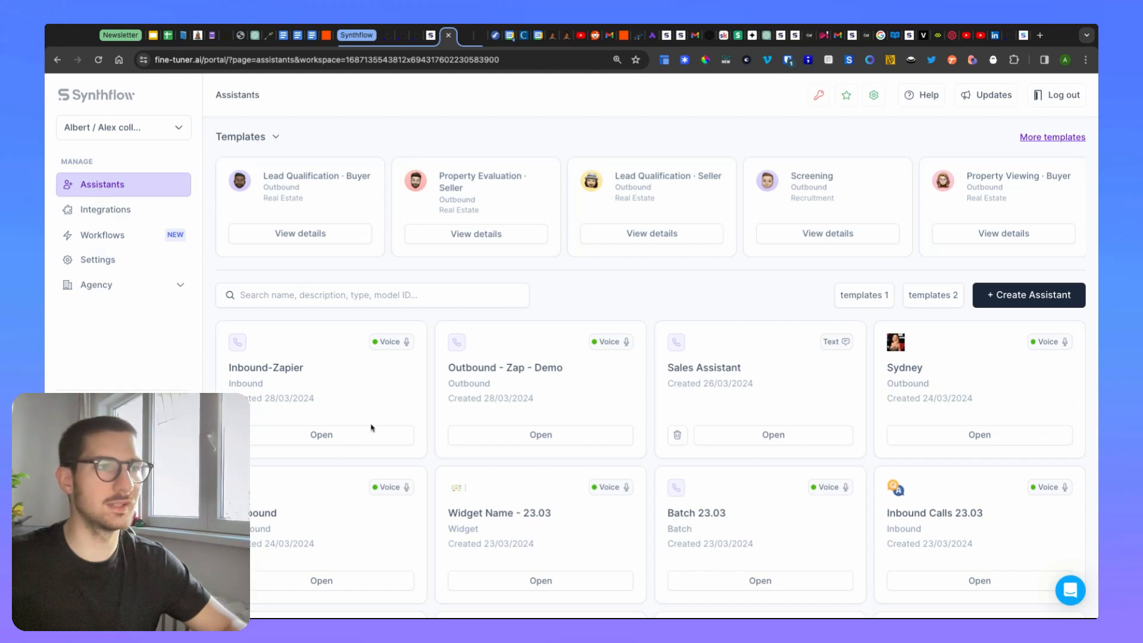
left_click(321, 434)
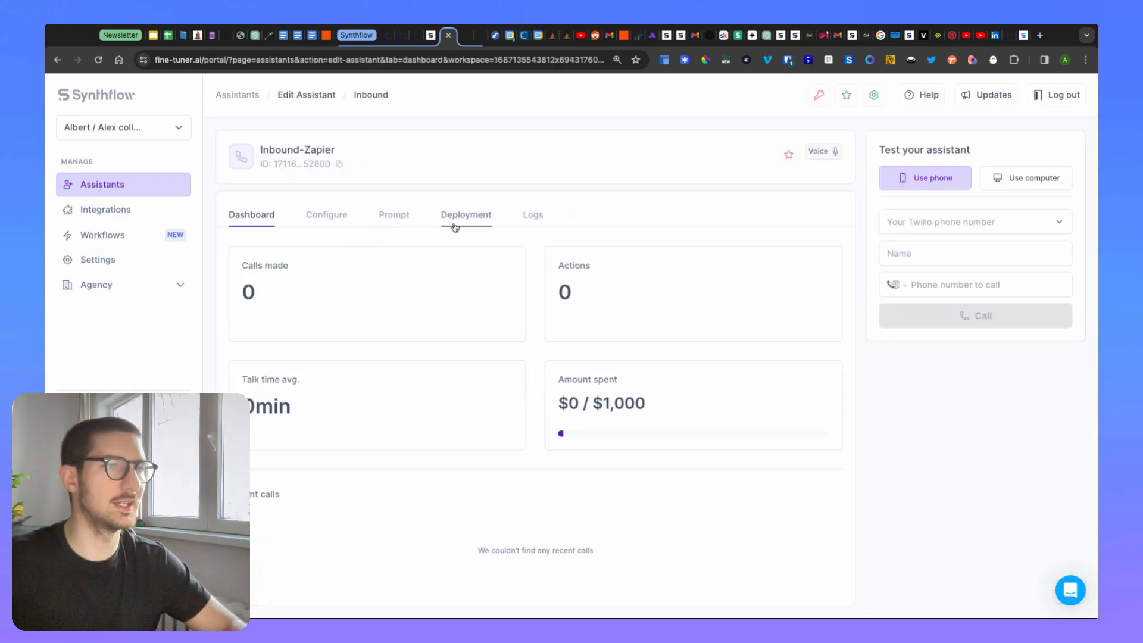
left_click(466, 214)
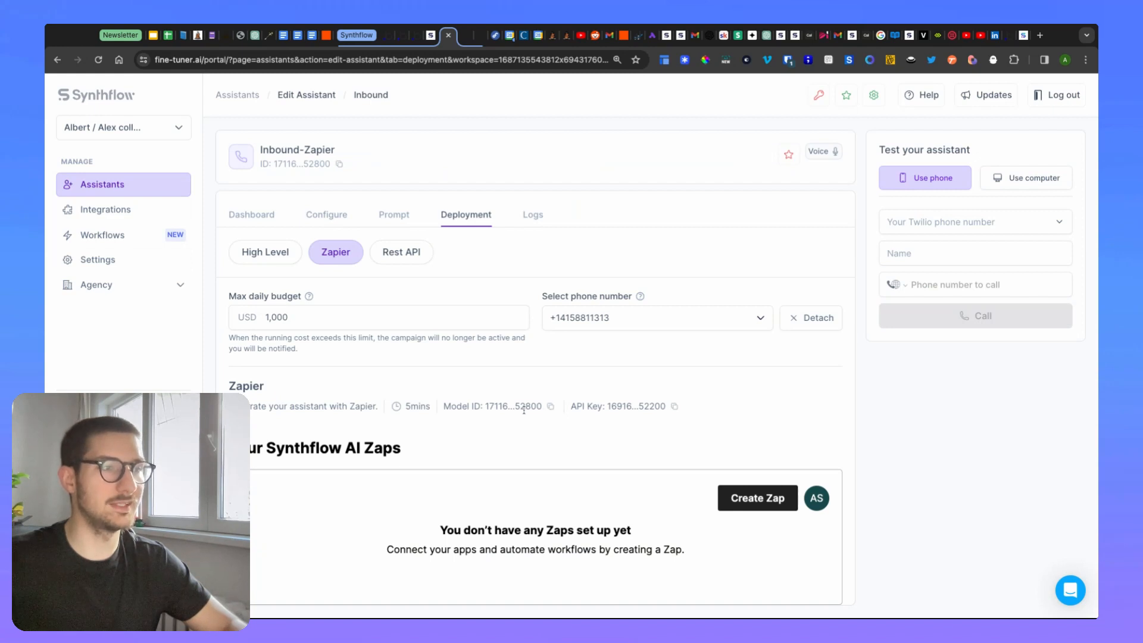
mouse_move(339, 167)
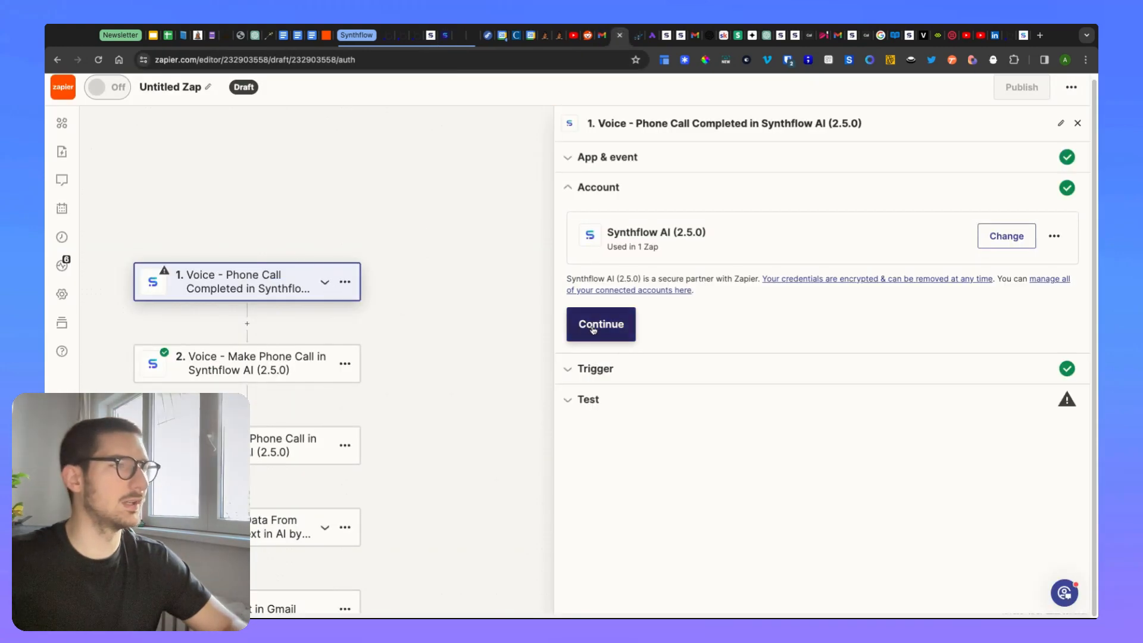
left_click(600, 324)
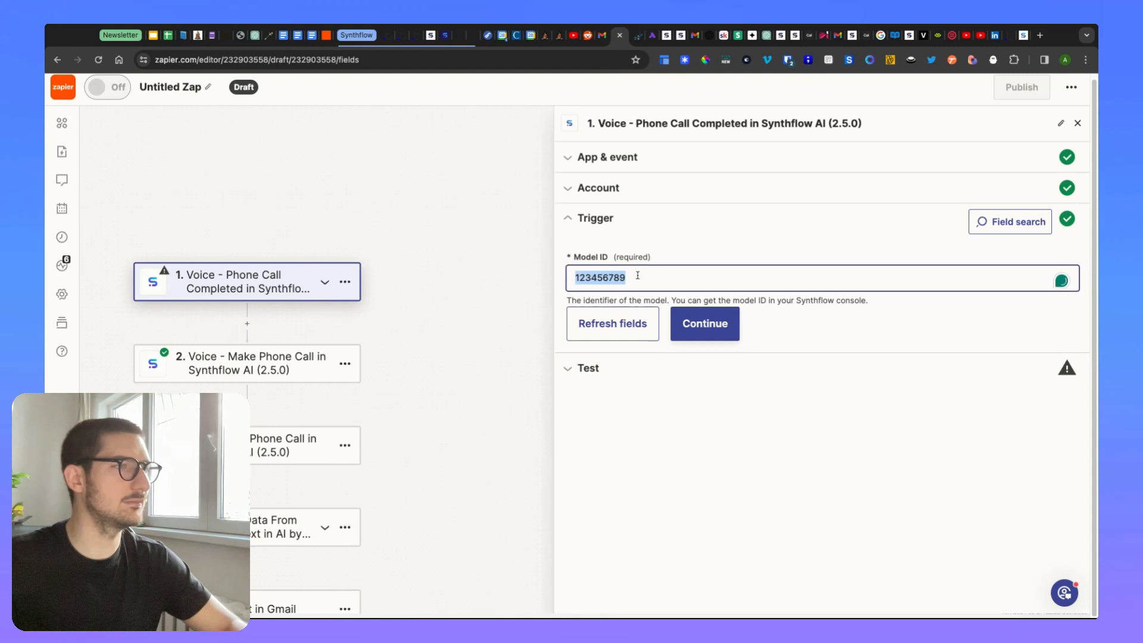
type("1711637652706×547346383490252800")
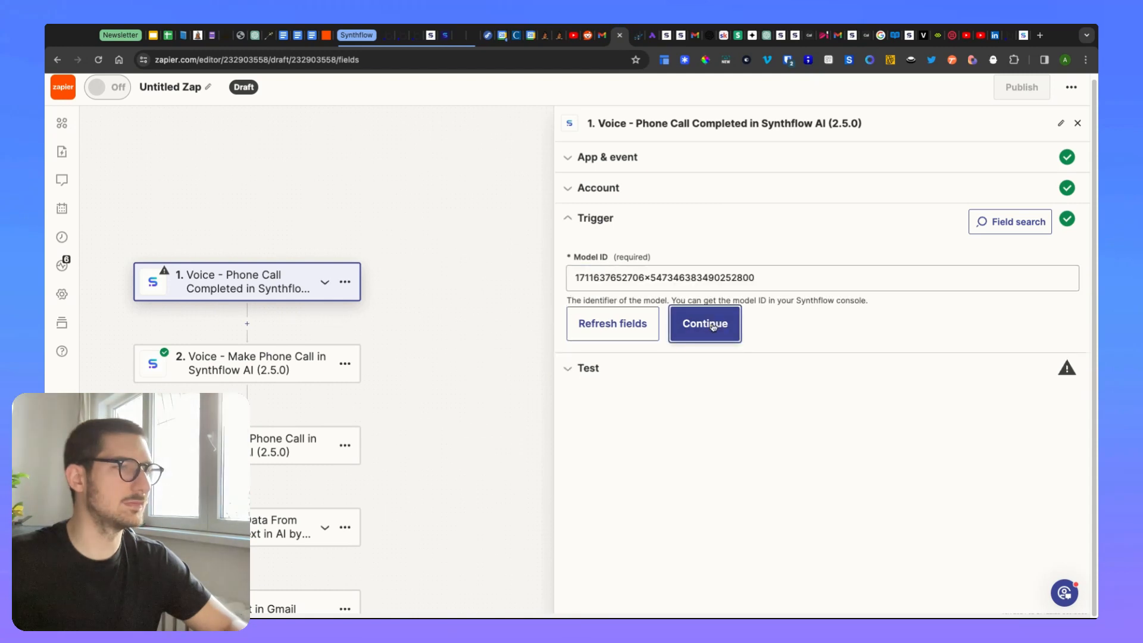
left_click(705, 324)
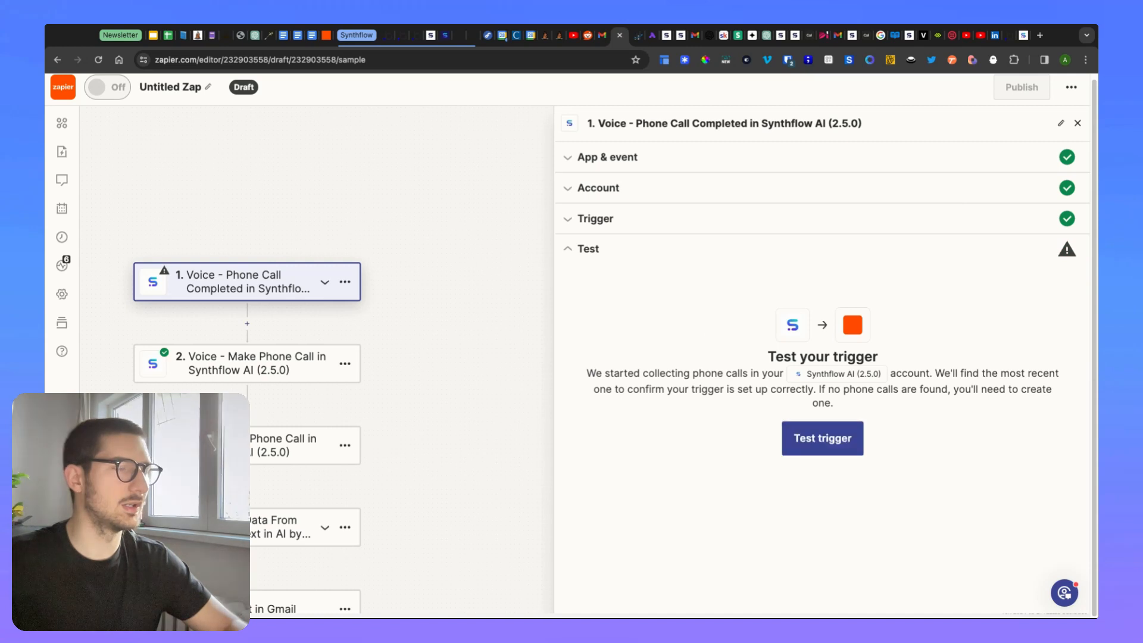
mouse_move(472, 27)
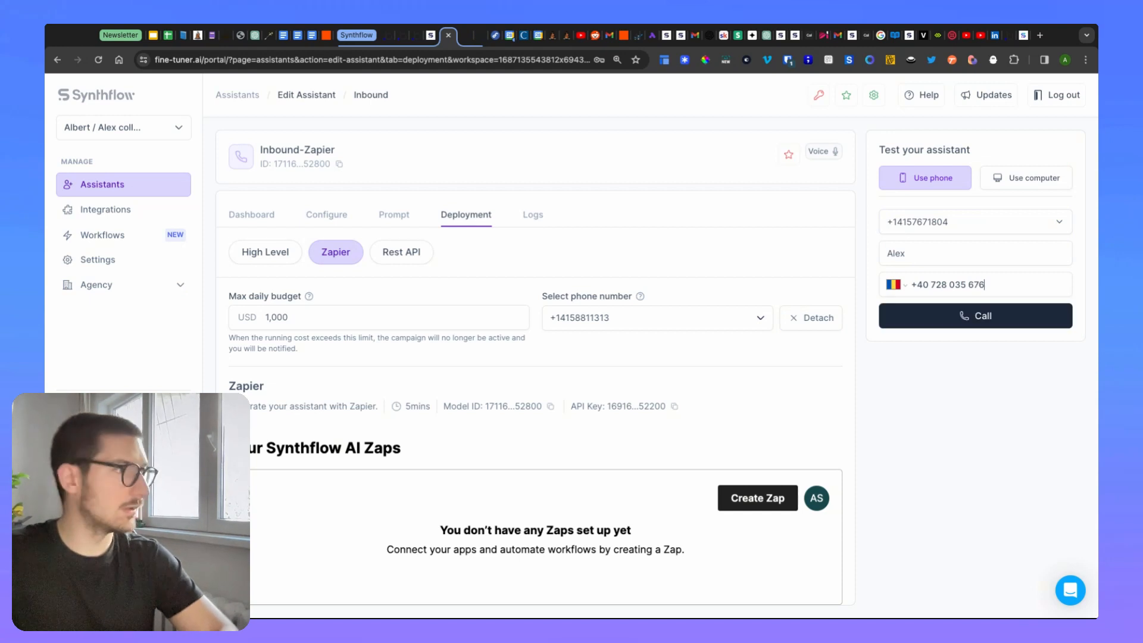
- Place a test phone call with the assistant, then return to the Zap editor
left_click(975, 315)
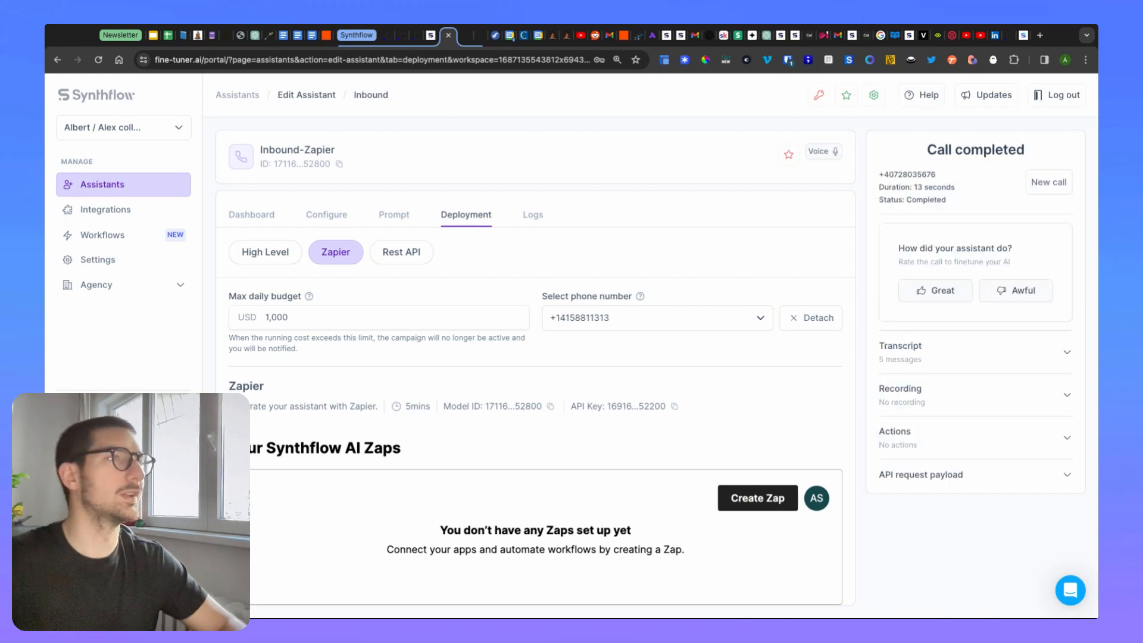
mouse_move(712, 81)
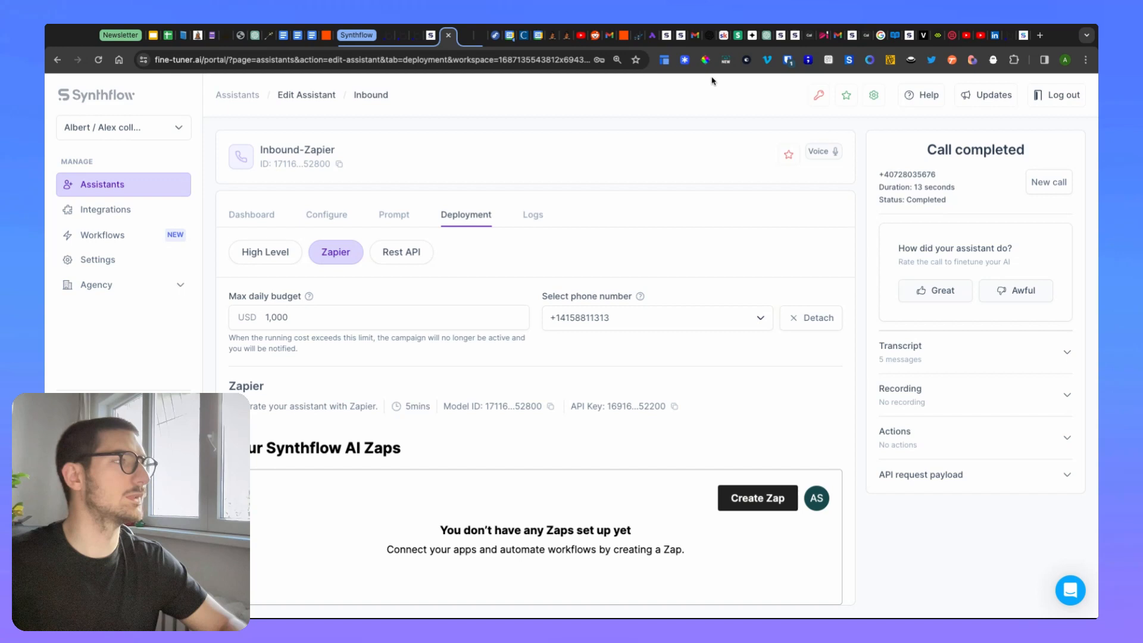
left_click(757, 498)
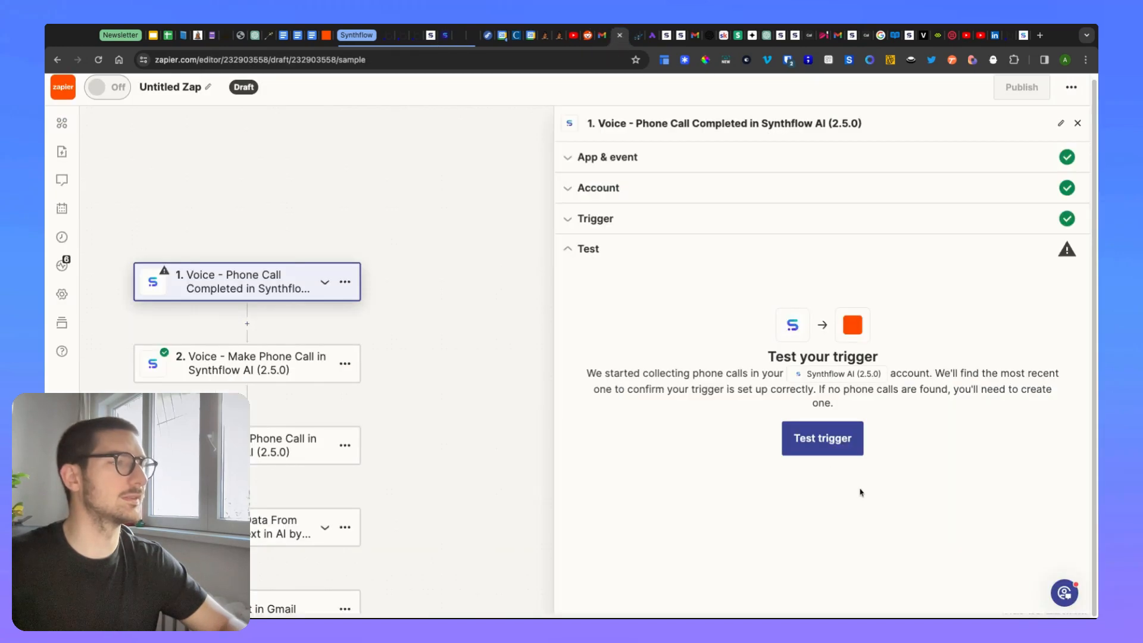
- Retry Test trigger until Phone Call A is found and continue with that record
left_click(822, 438)
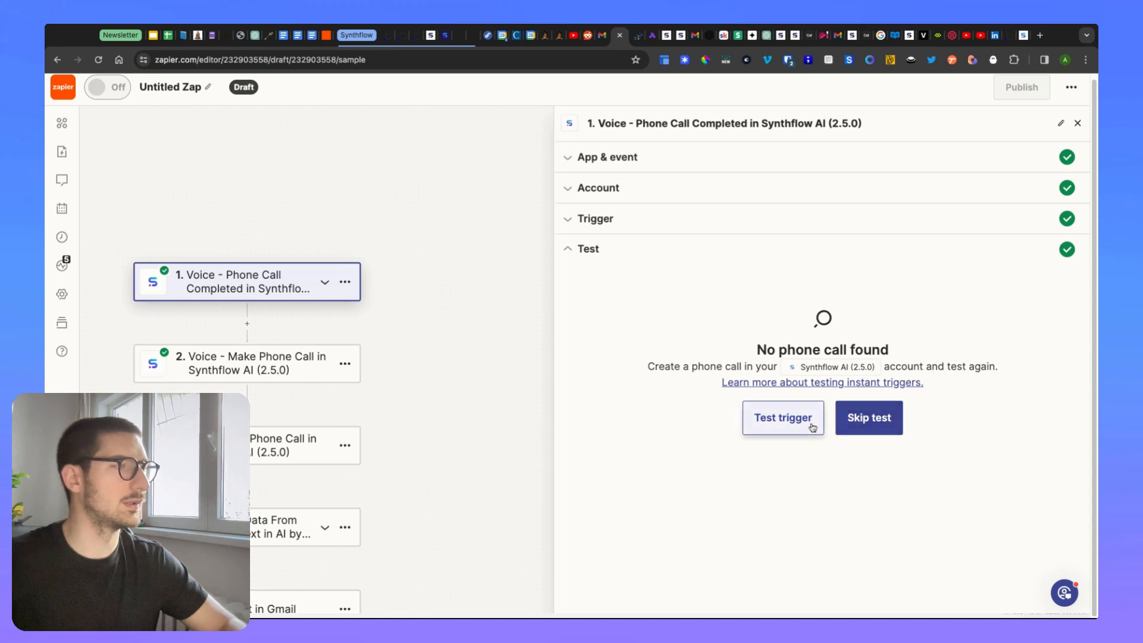
left_click(784, 418)
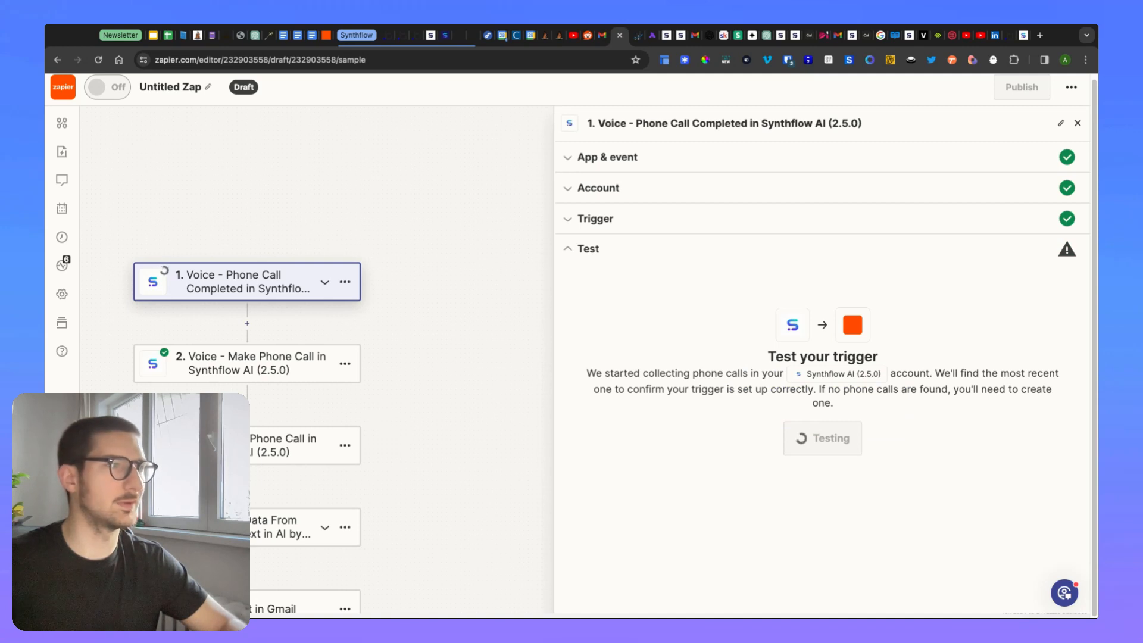
left_click(823, 438)
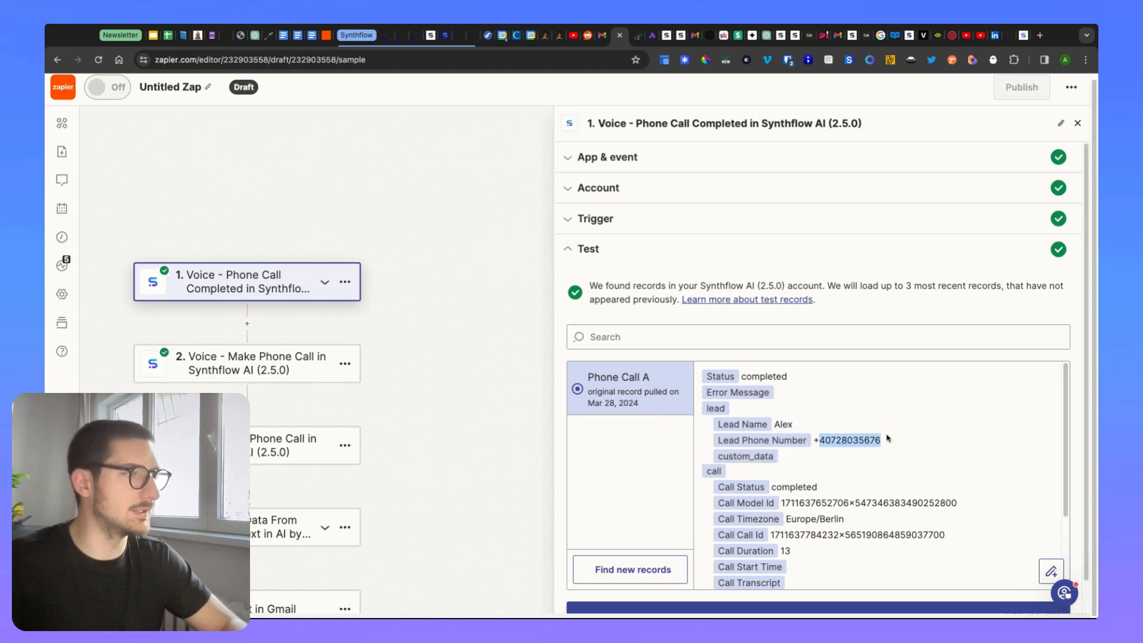
scroll("down", 3)
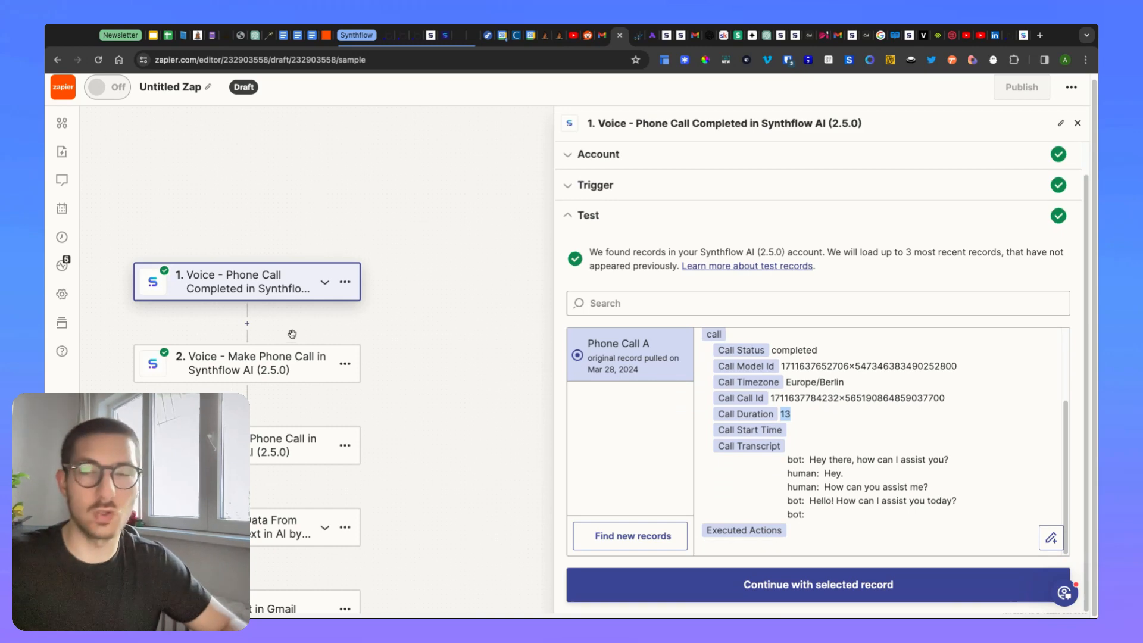
left_click(245, 324)
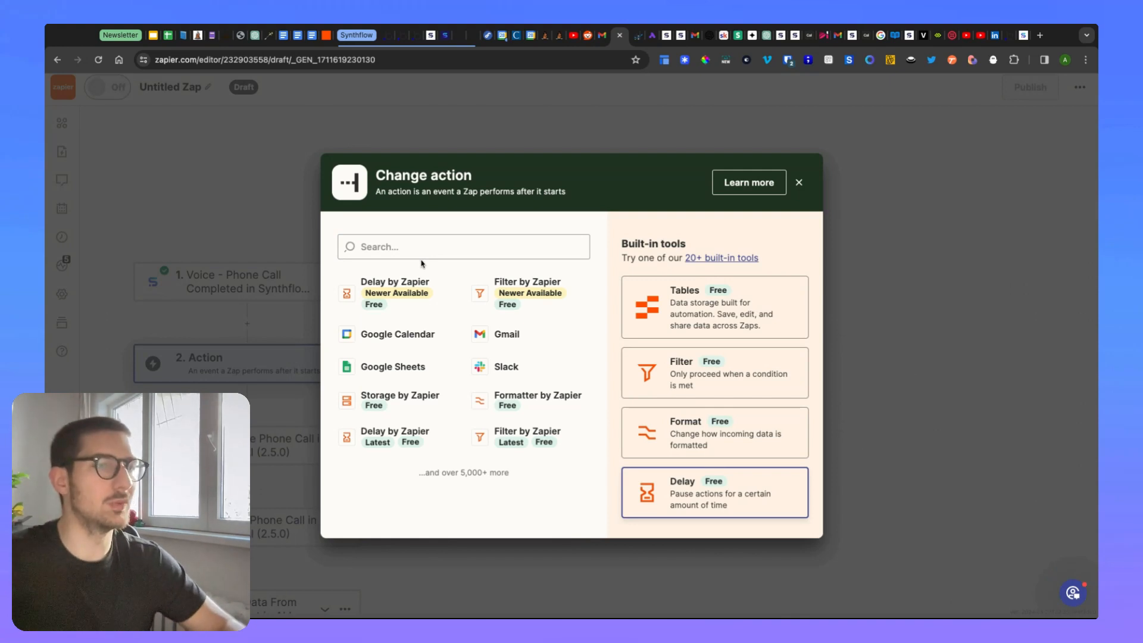
- Make step 2 a Gmail Send Email action with the connected Gmail account
left_click(462, 247)
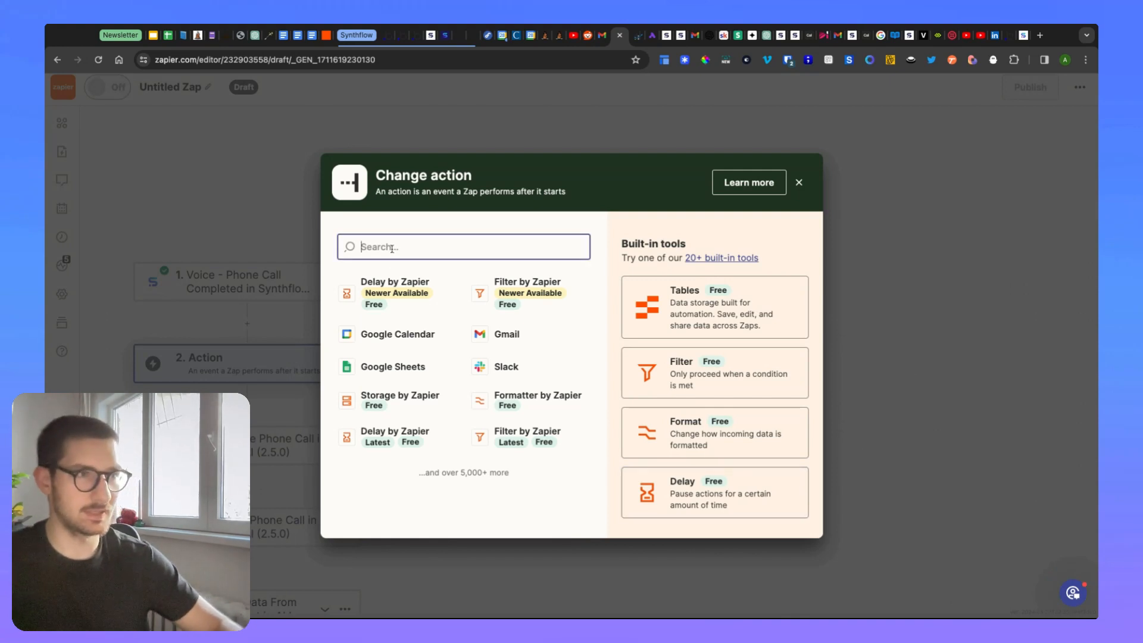
type("gm")
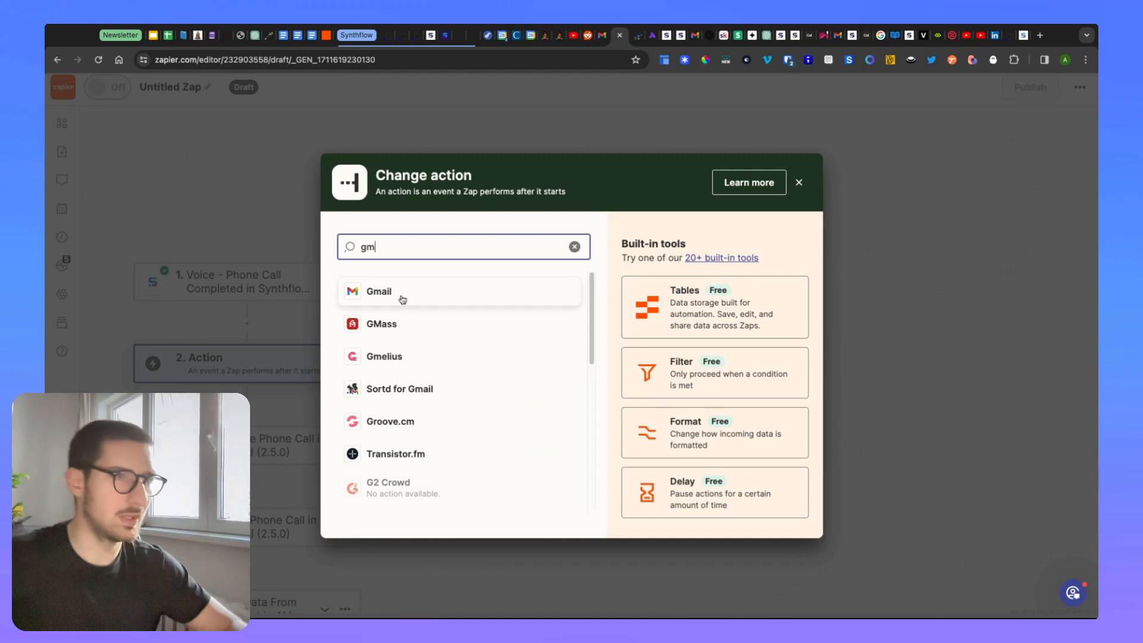
left_click(379, 292)
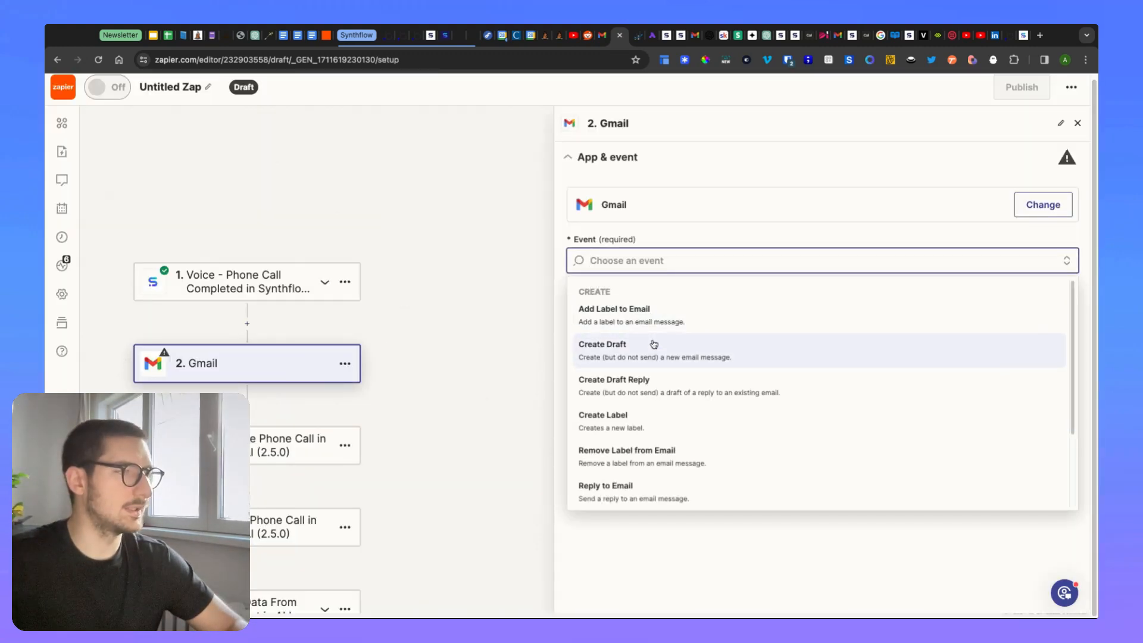
type("emai")
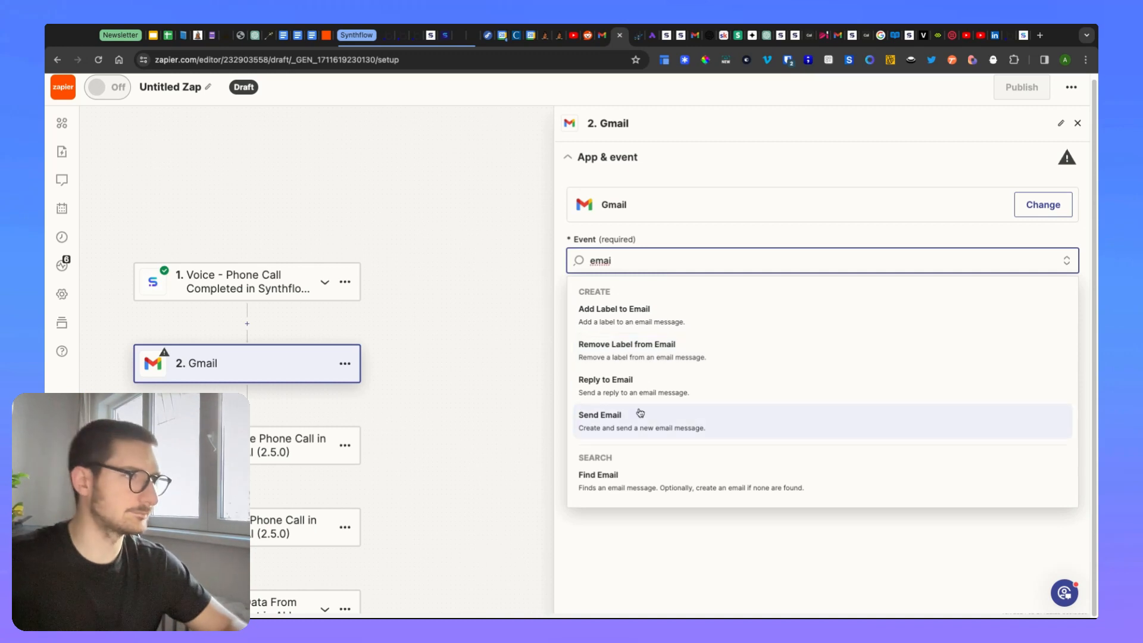
left_click(599, 414)
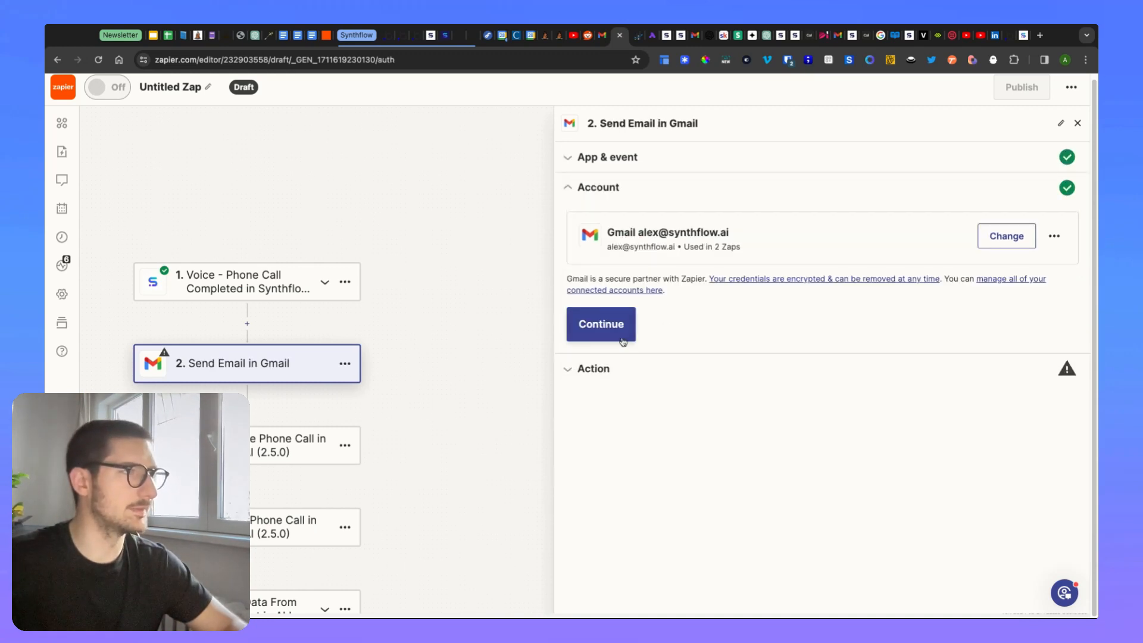
left_click(600, 324)
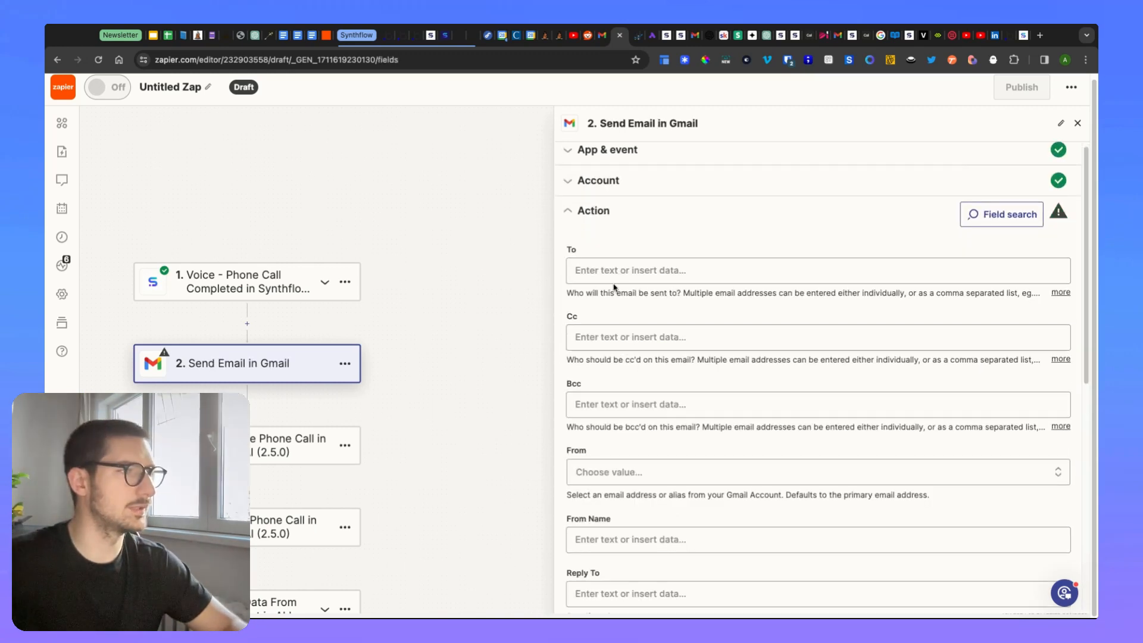
- Put Lead Phone Number plus 'You got a new call from this phone number' in the email body
scroll("down", 3)
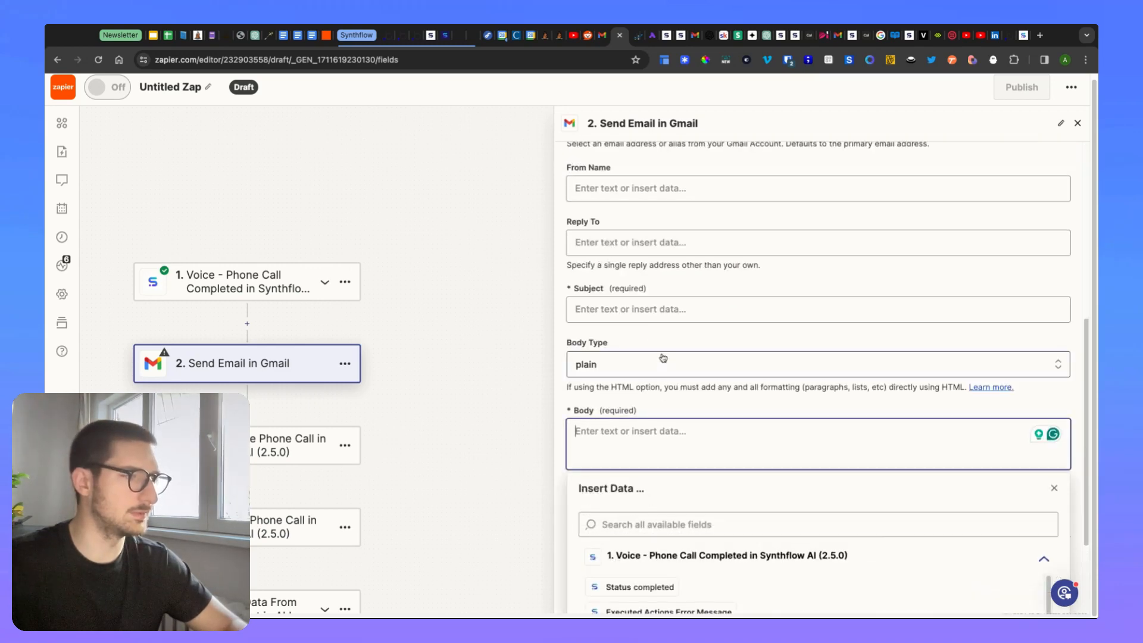
scroll("down", 3)
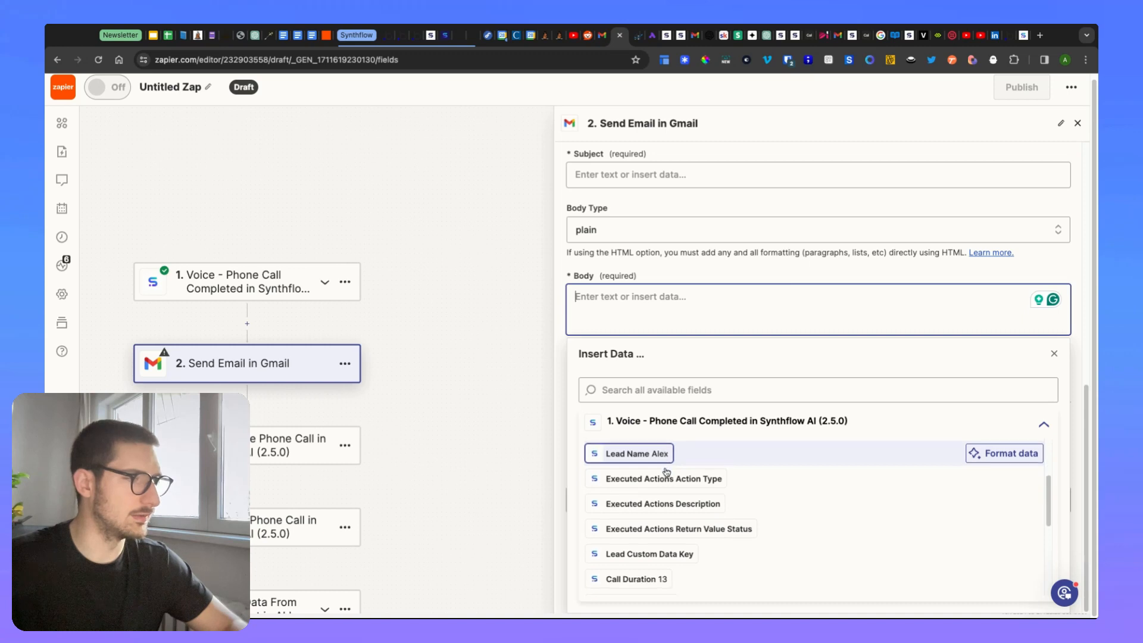
scroll("down", 3)
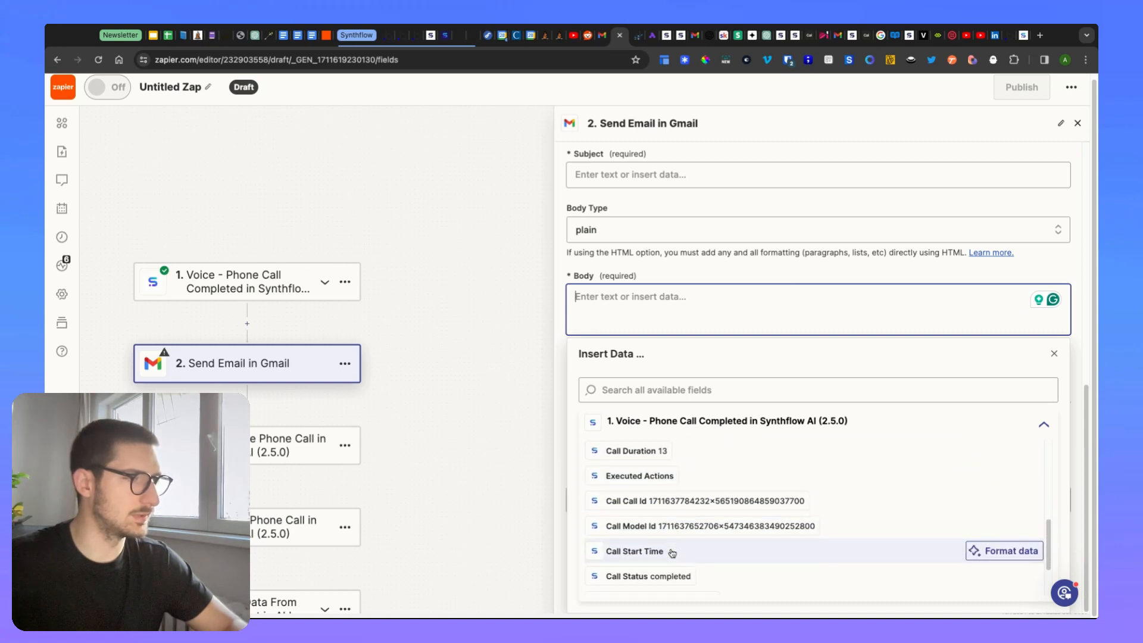
scroll("down", 3)
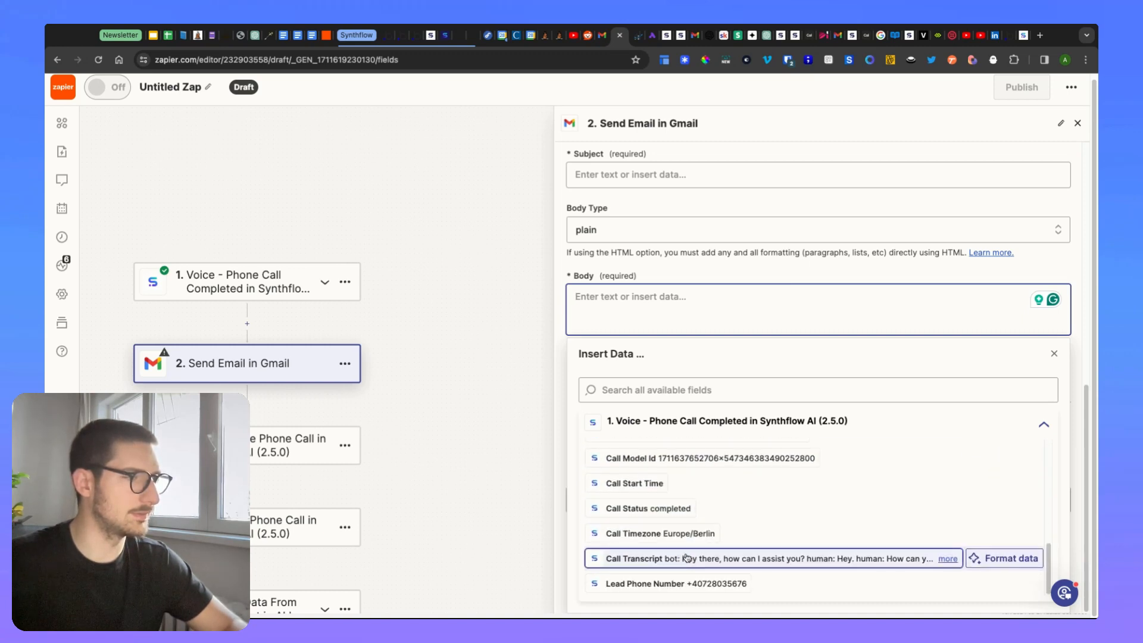
left_click(670, 584)
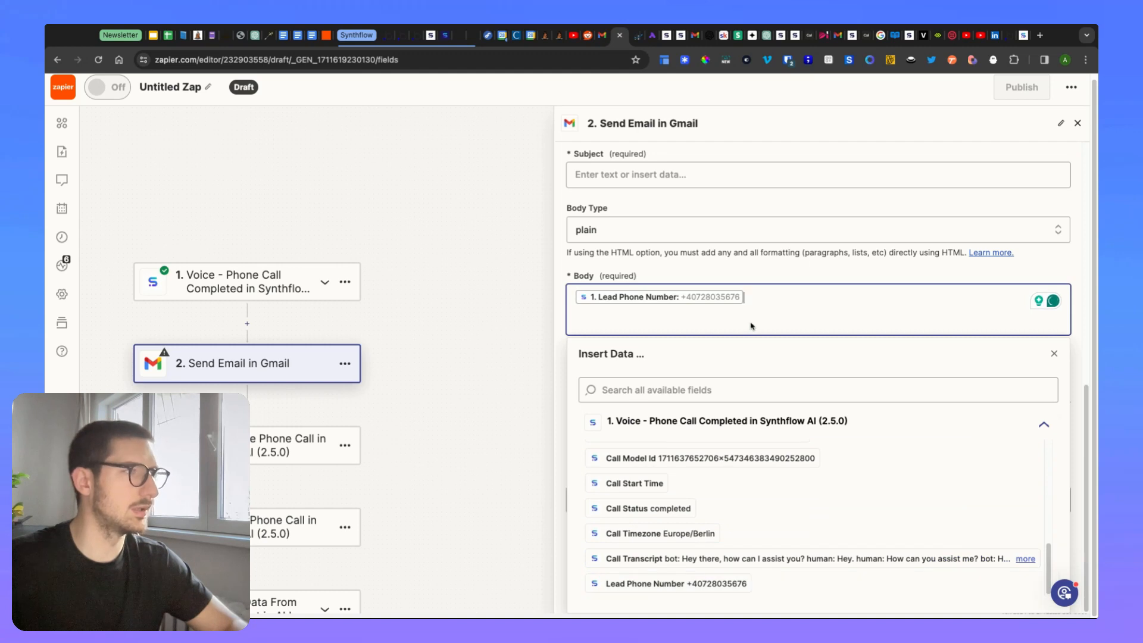
type("You got a new call from this ph")
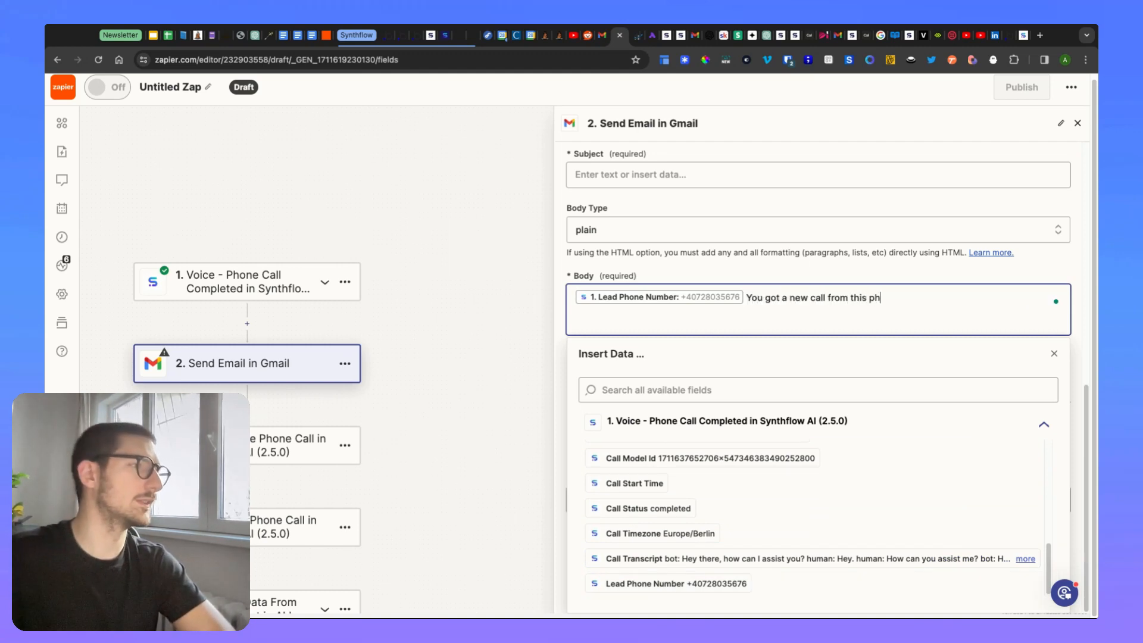
type("one nubmere")
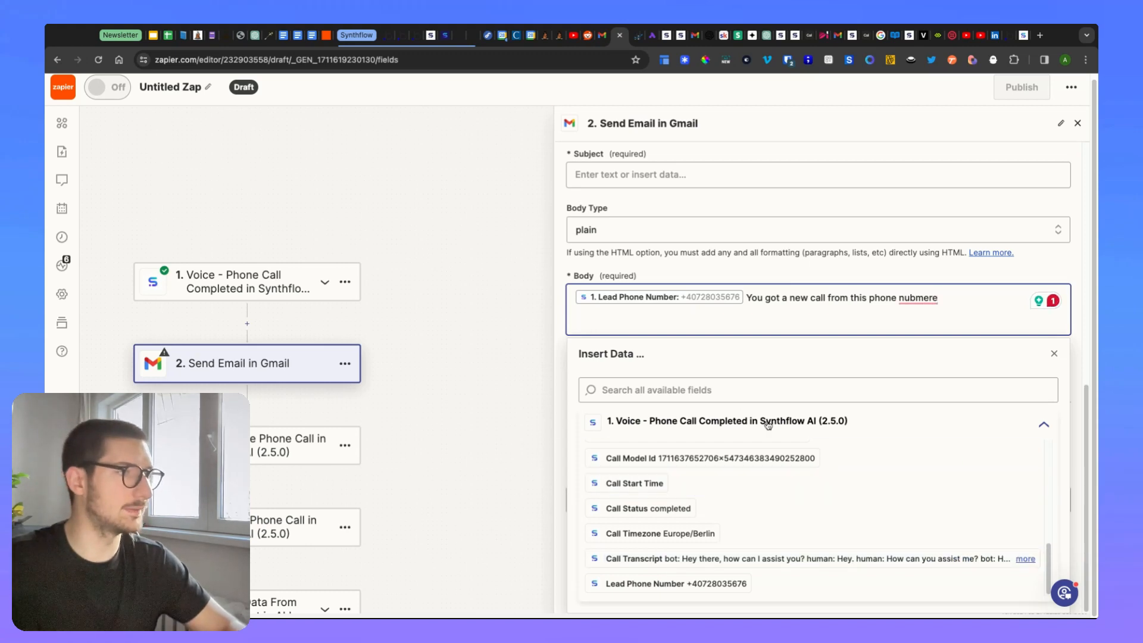
left_click(248, 281)
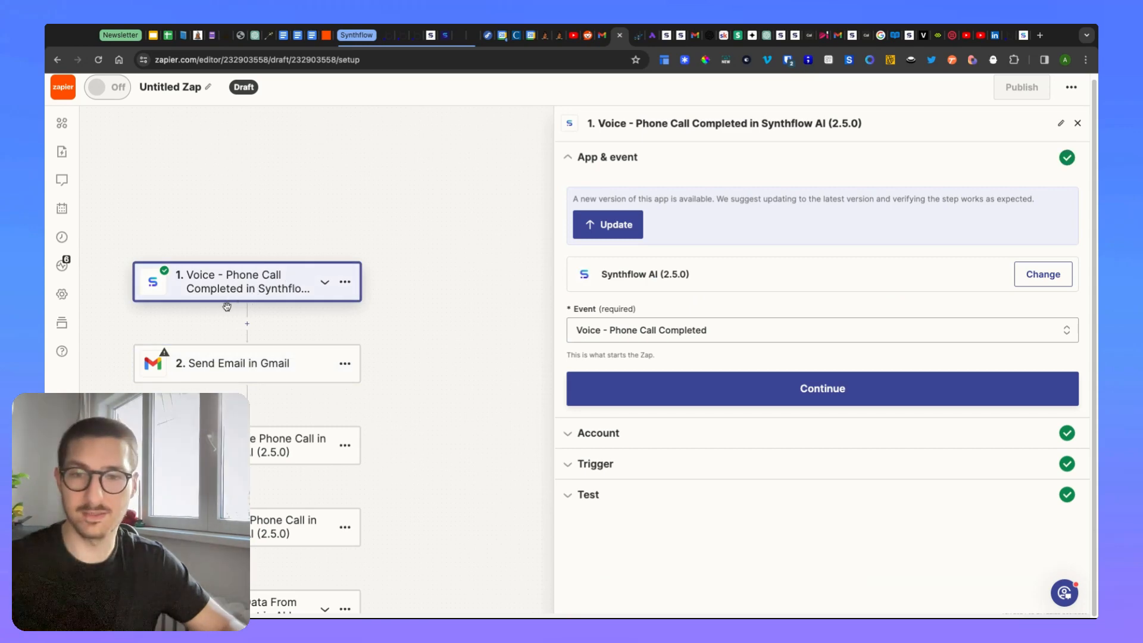